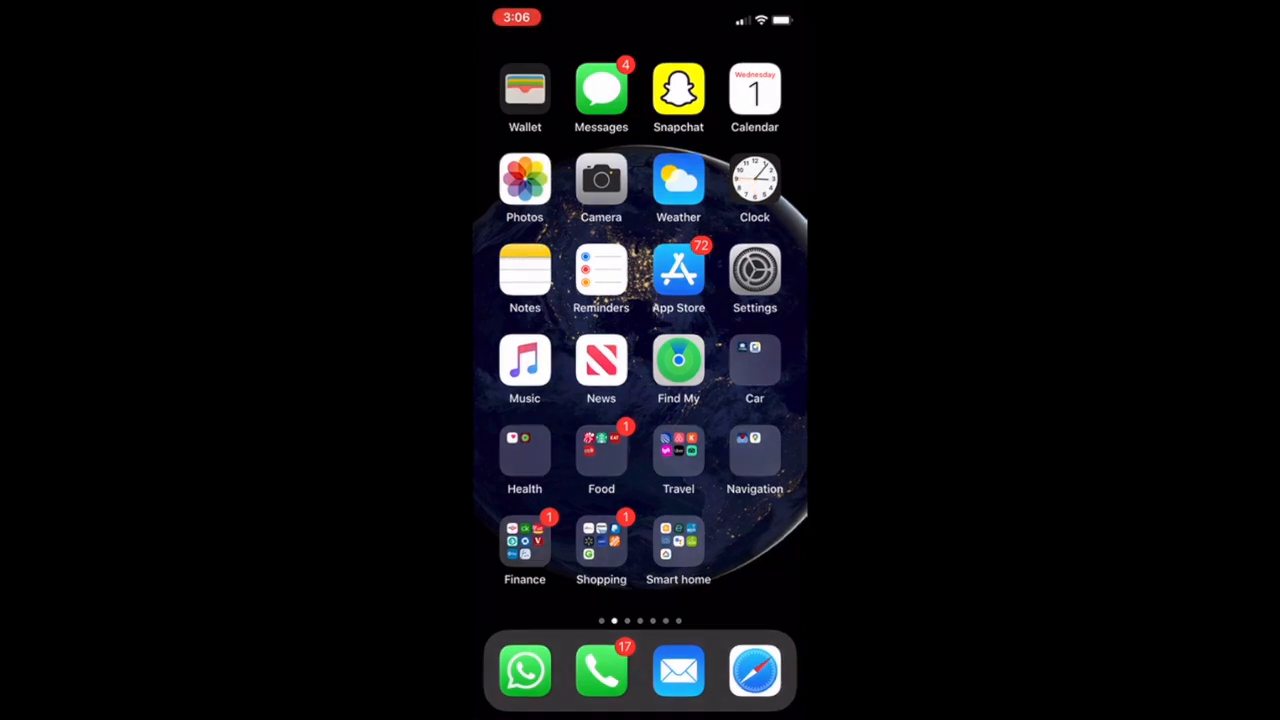
Browse the Privacy and Location Services pages from the Settings app.
{"action": "left_click", "coordinate": [754, 270]}
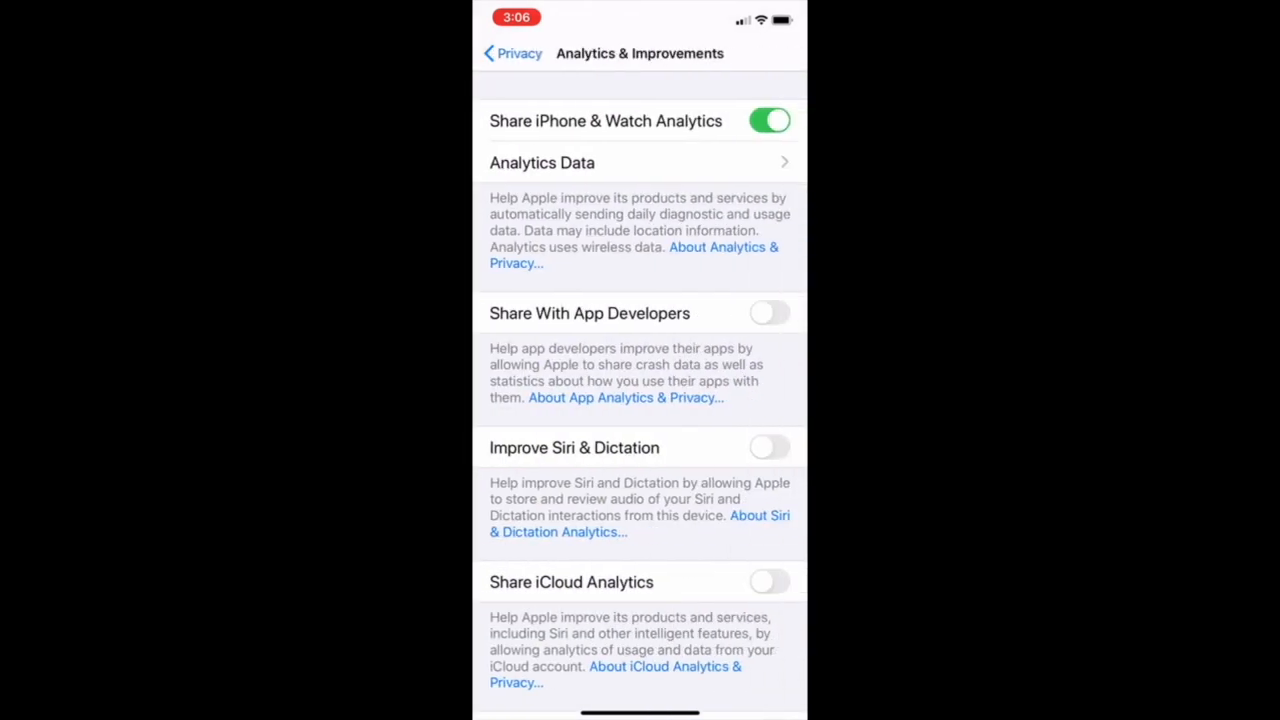
{"action": "scroll", "scroll_direction": "down", "scroll_amount": 3}
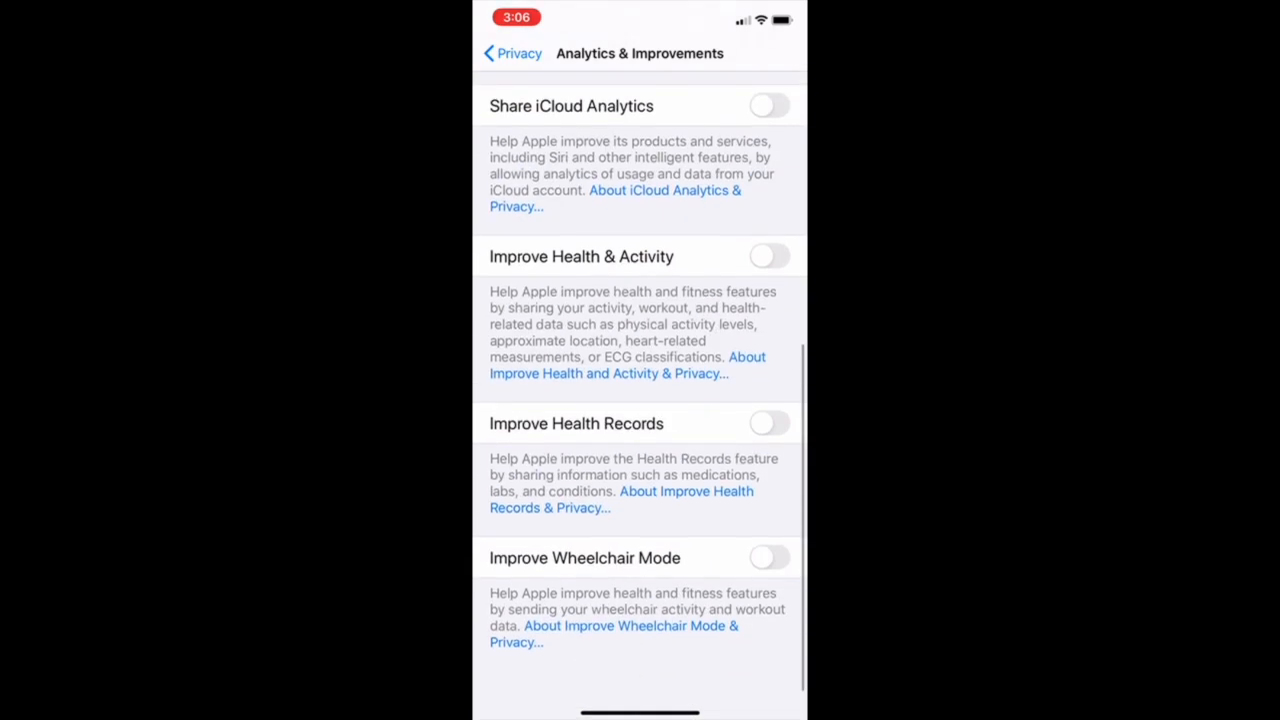
{"action": "scroll", "scroll_direction": "up", "scroll_amount": 3}
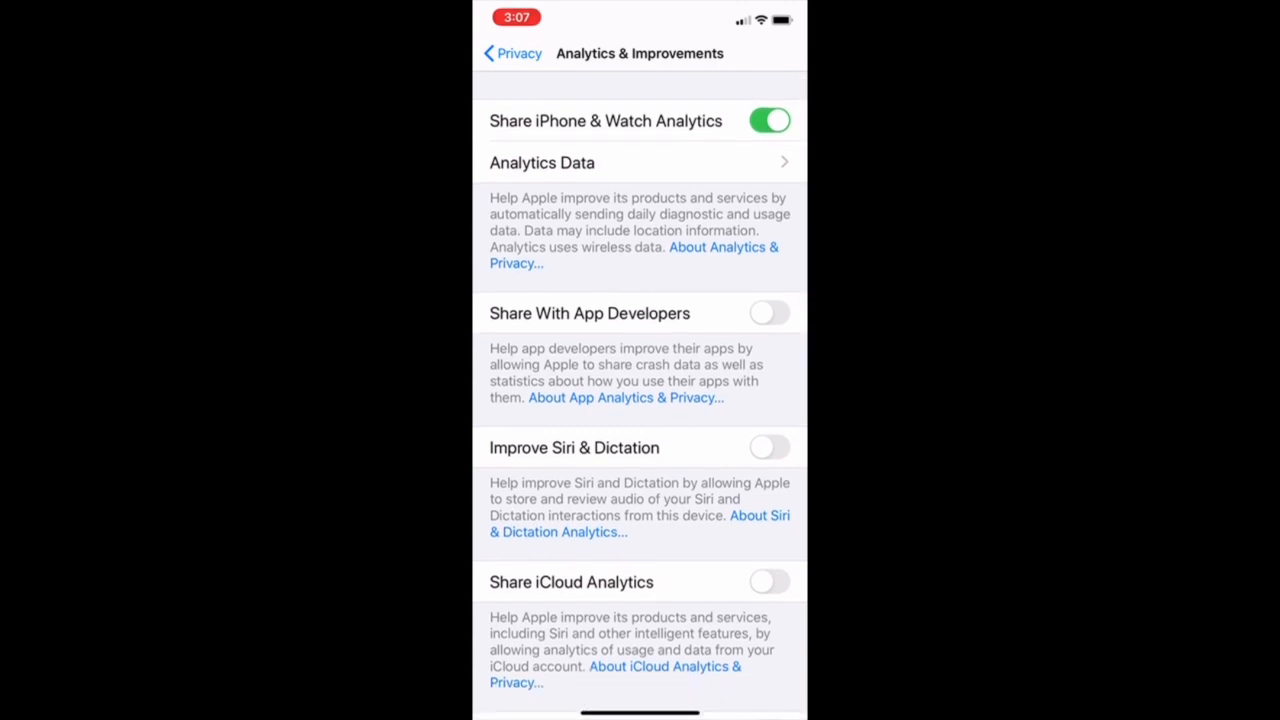
{"action": "left_click", "coordinate": [770, 120]}
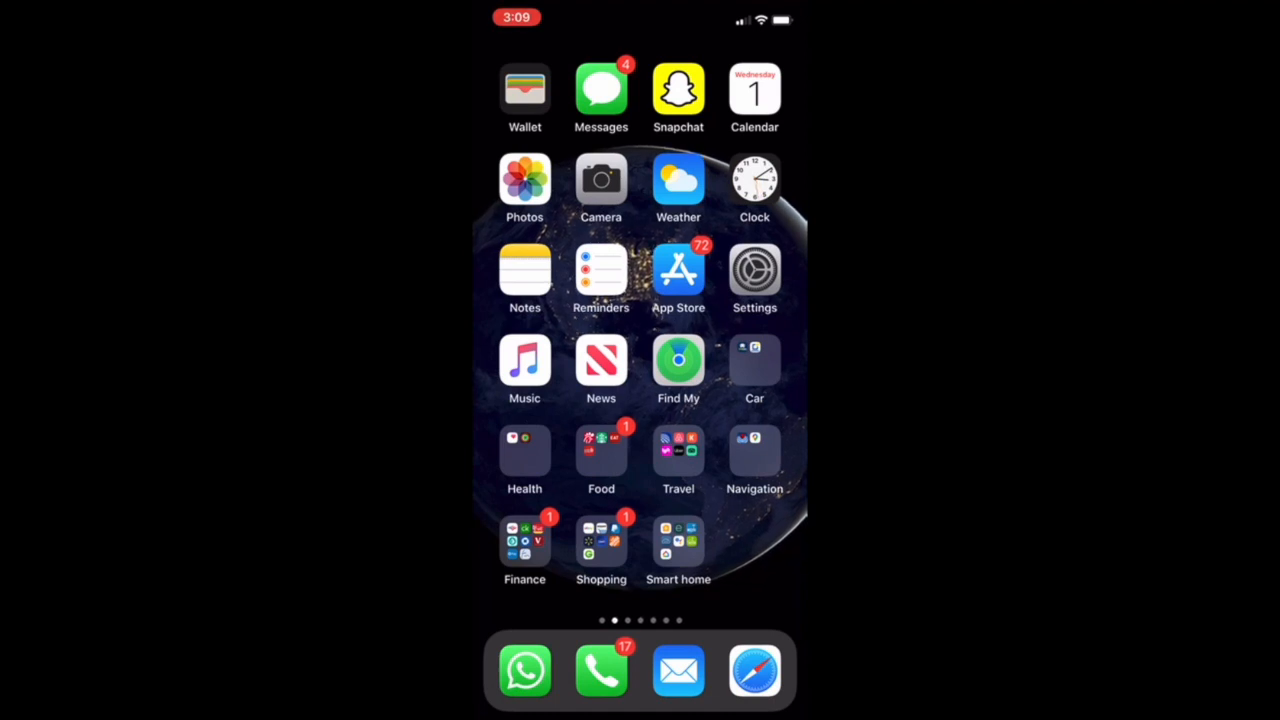
Review System Services and Significant Locations without changes and return to Privacy.
{"action": "left_click", "coordinate": [754, 272]}
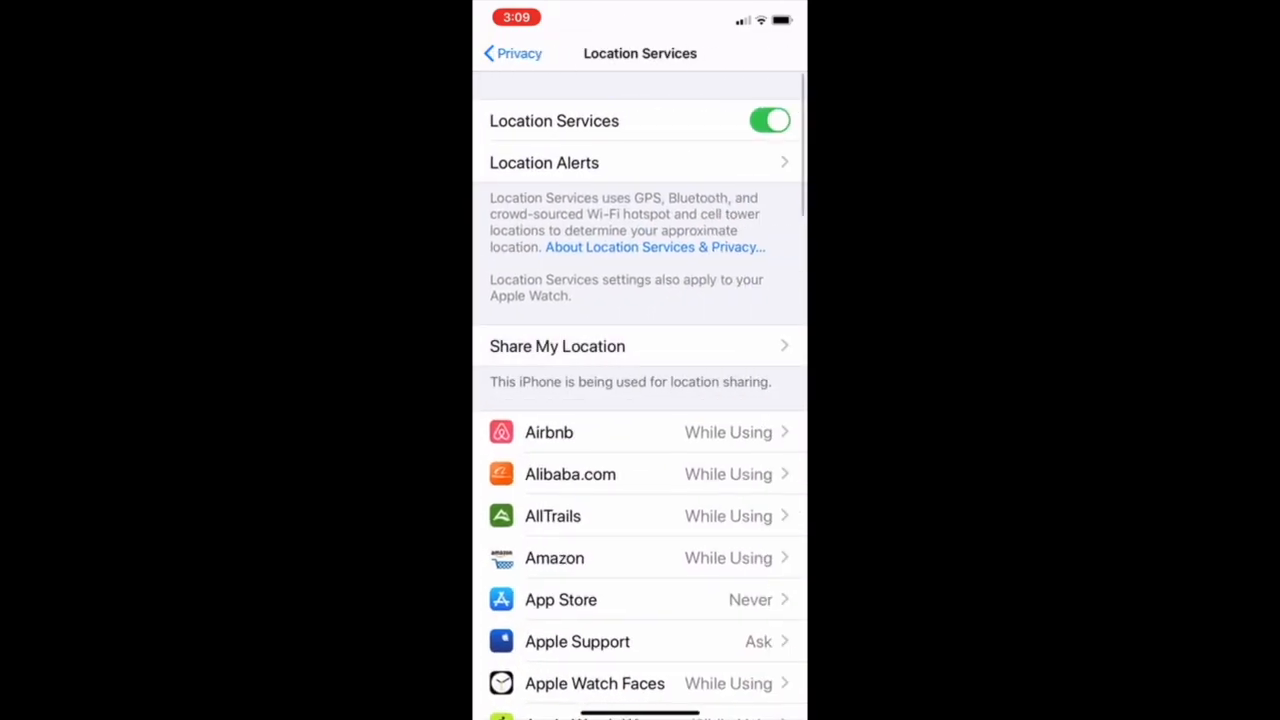
{"action": "scroll", "scroll_direction": "down", "scroll_amount": 3}
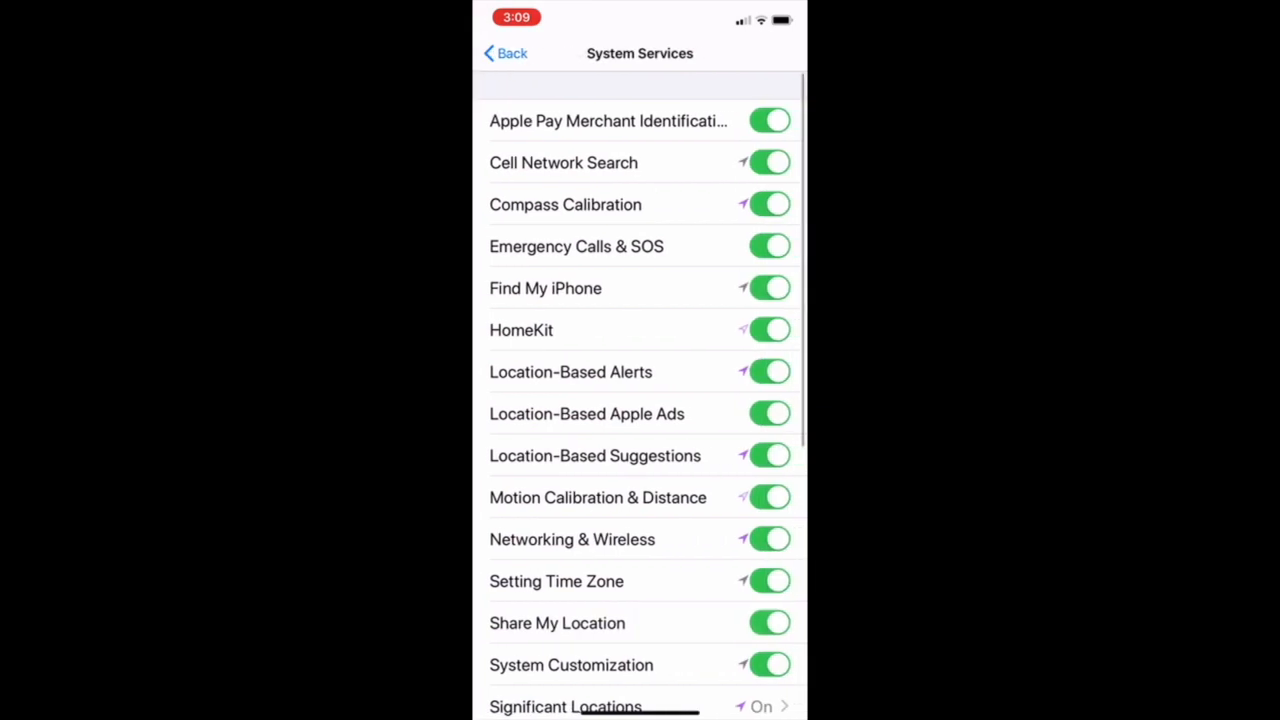
{"action": "scroll", "scroll_direction": "down", "scroll_amount": 3}
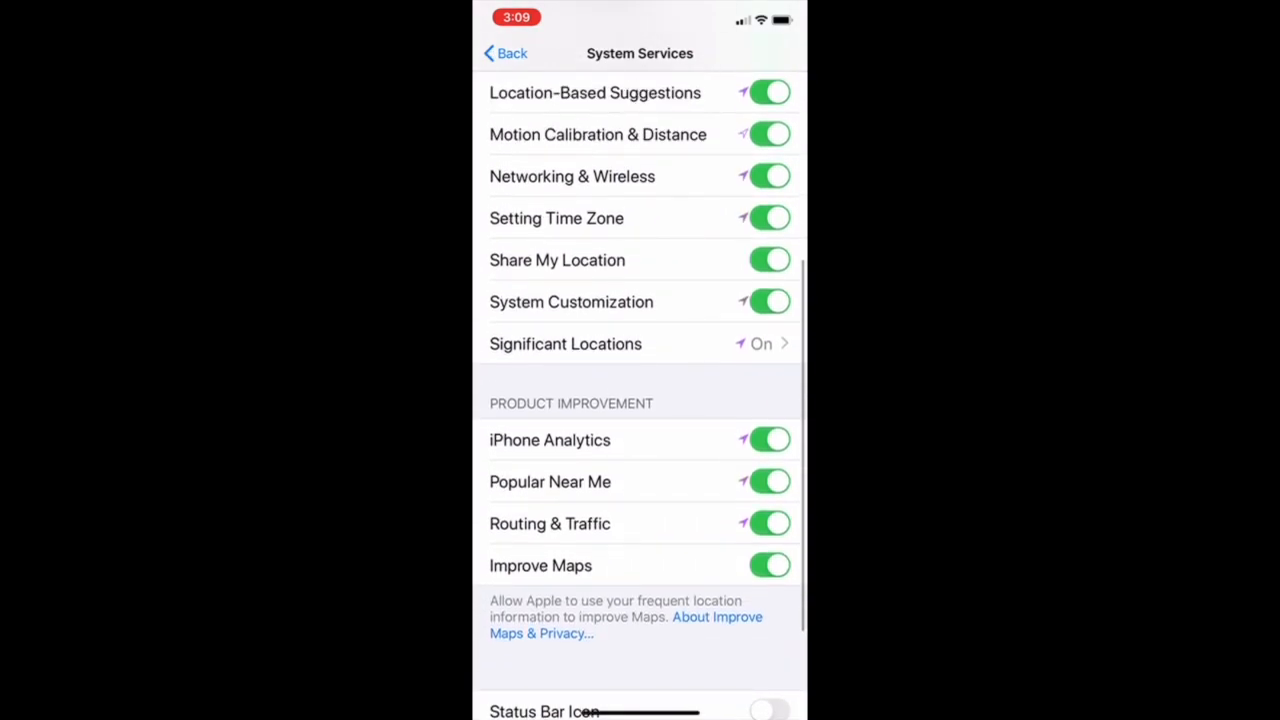
{"action": "scroll", "scroll_direction": "up", "scroll_amount": 3}
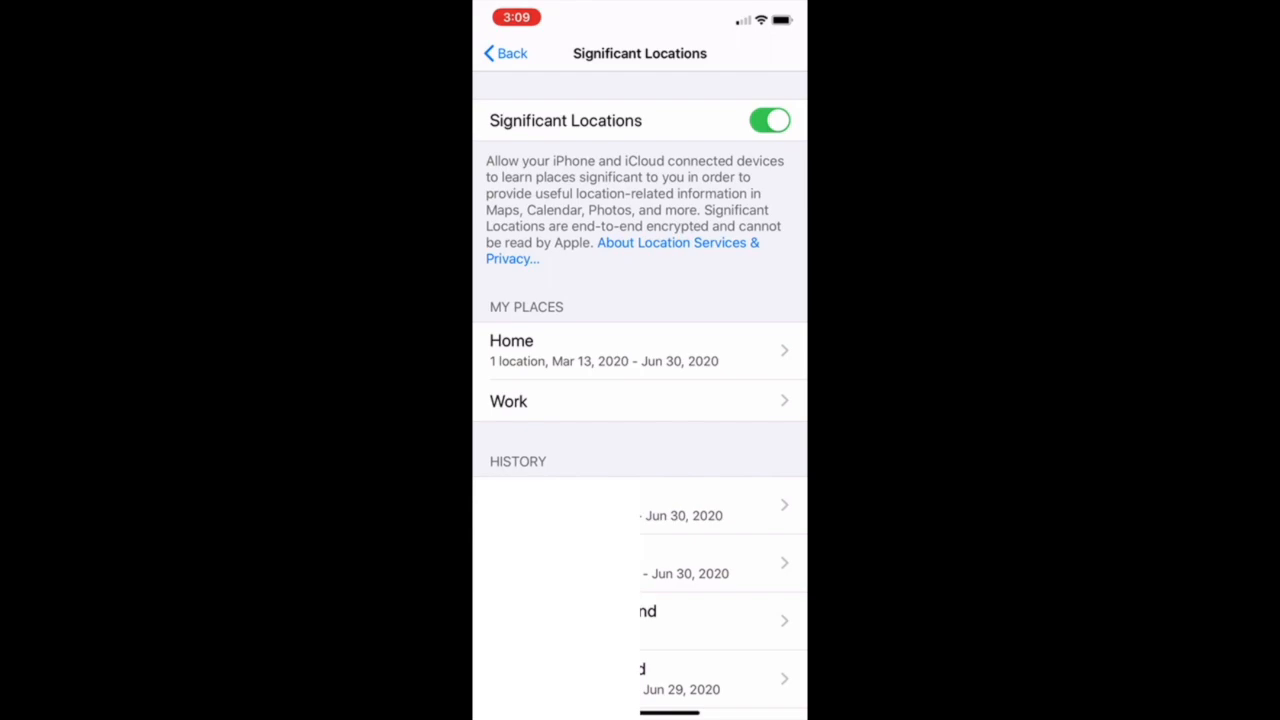
{"action": "left_click", "coordinate": [770, 120]}
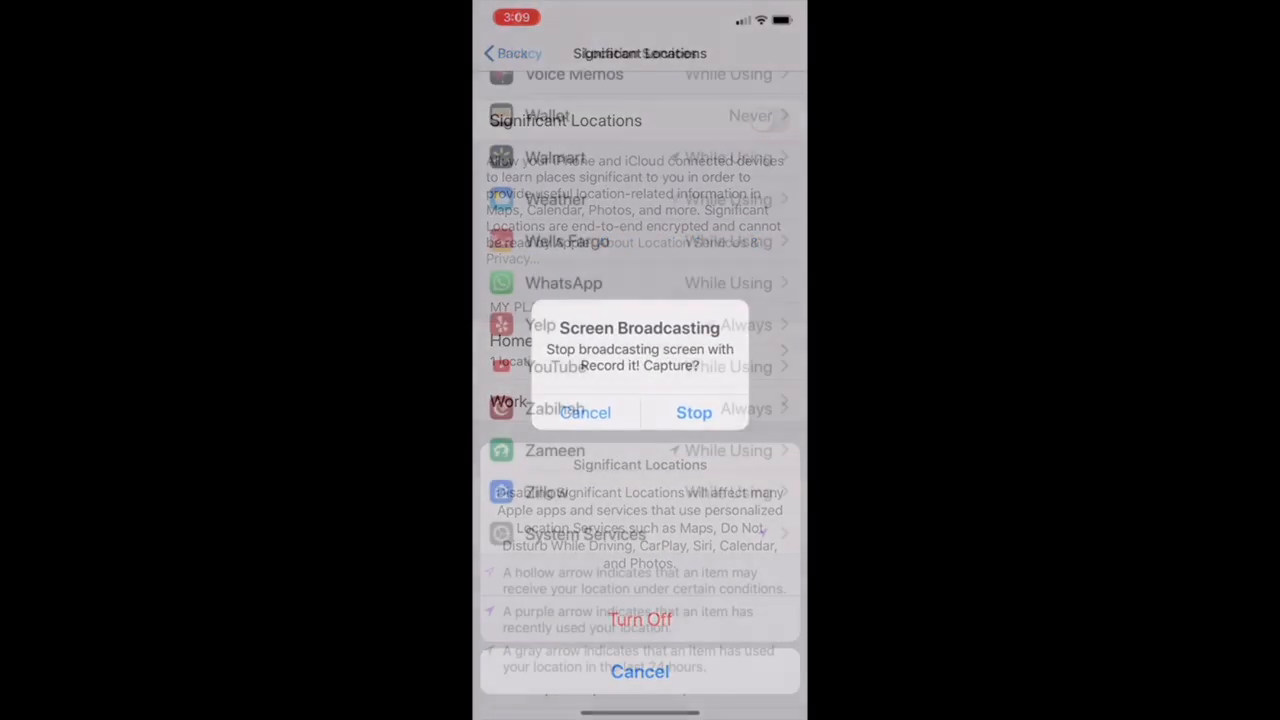
{"action": "left_click", "coordinate": [584, 412]}
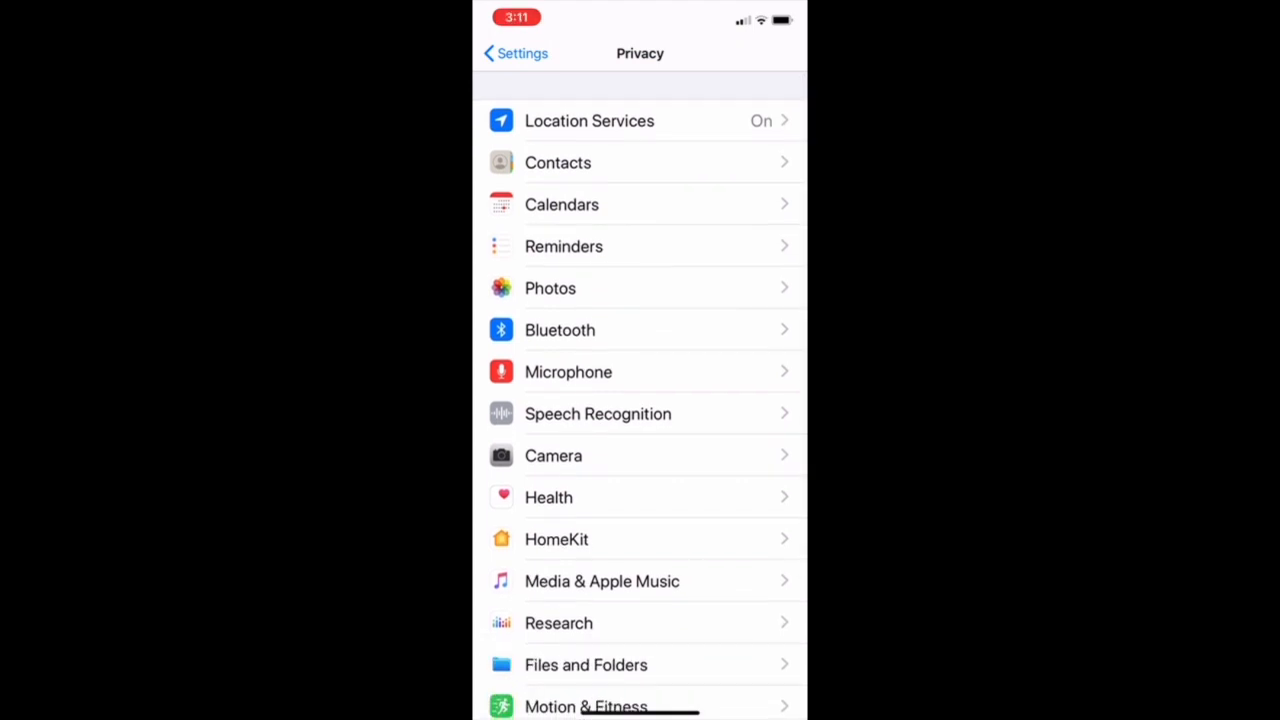
Switch off location for System Customization and another system service in System Services.
{"action": "left_click", "coordinate": [514, 52]}
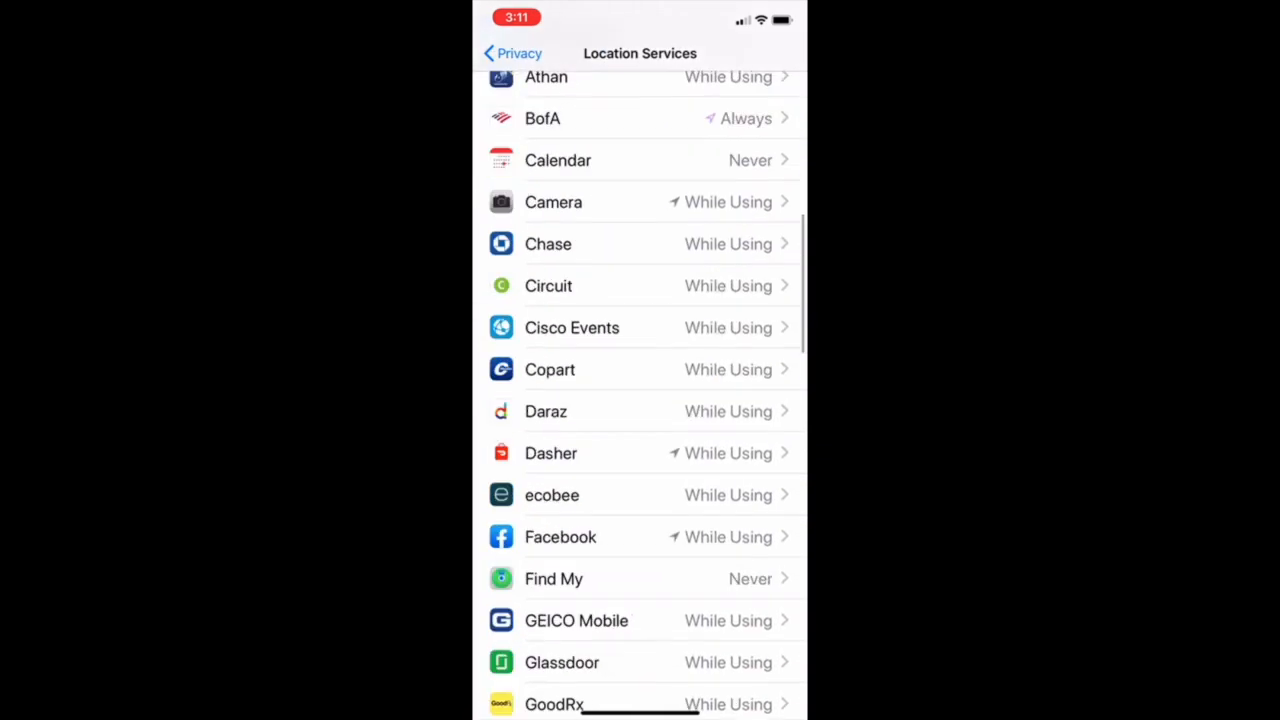
{"action": "scroll", "scroll_direction": "down", "scroll_amount": 3}
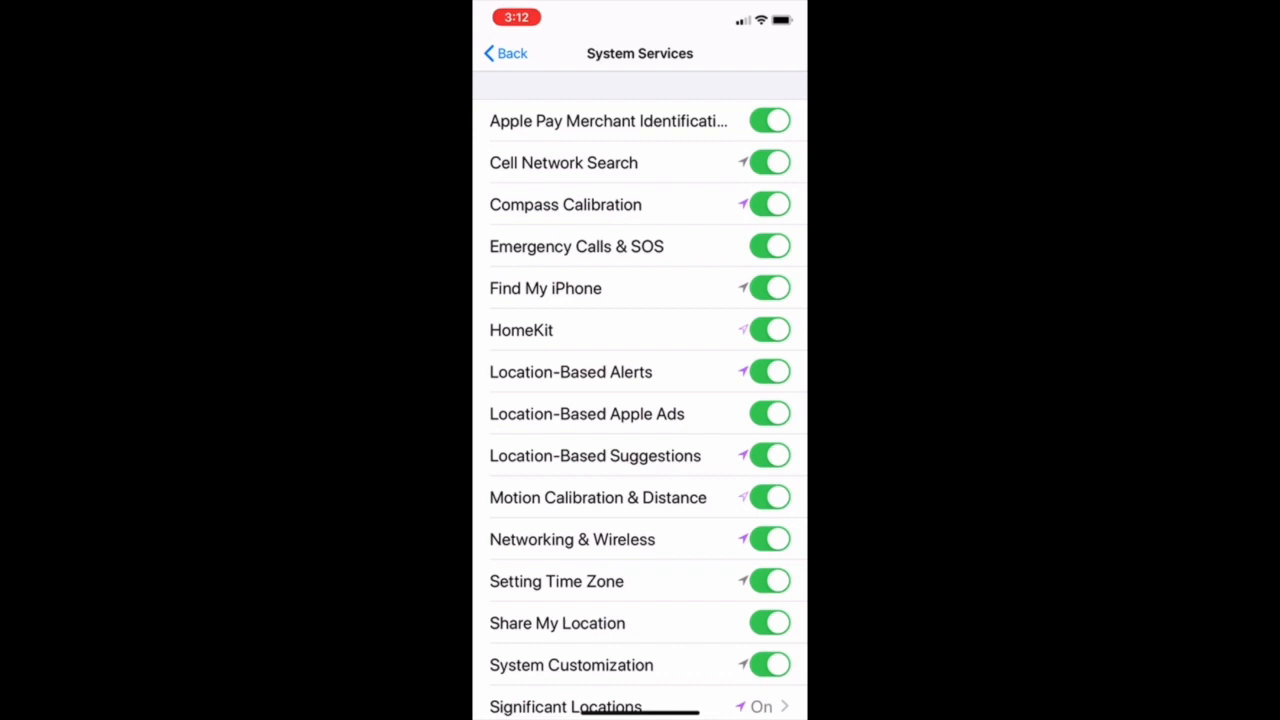
{"action": "scroll", "scroll_direction": "up", "scroll_amount": 3}
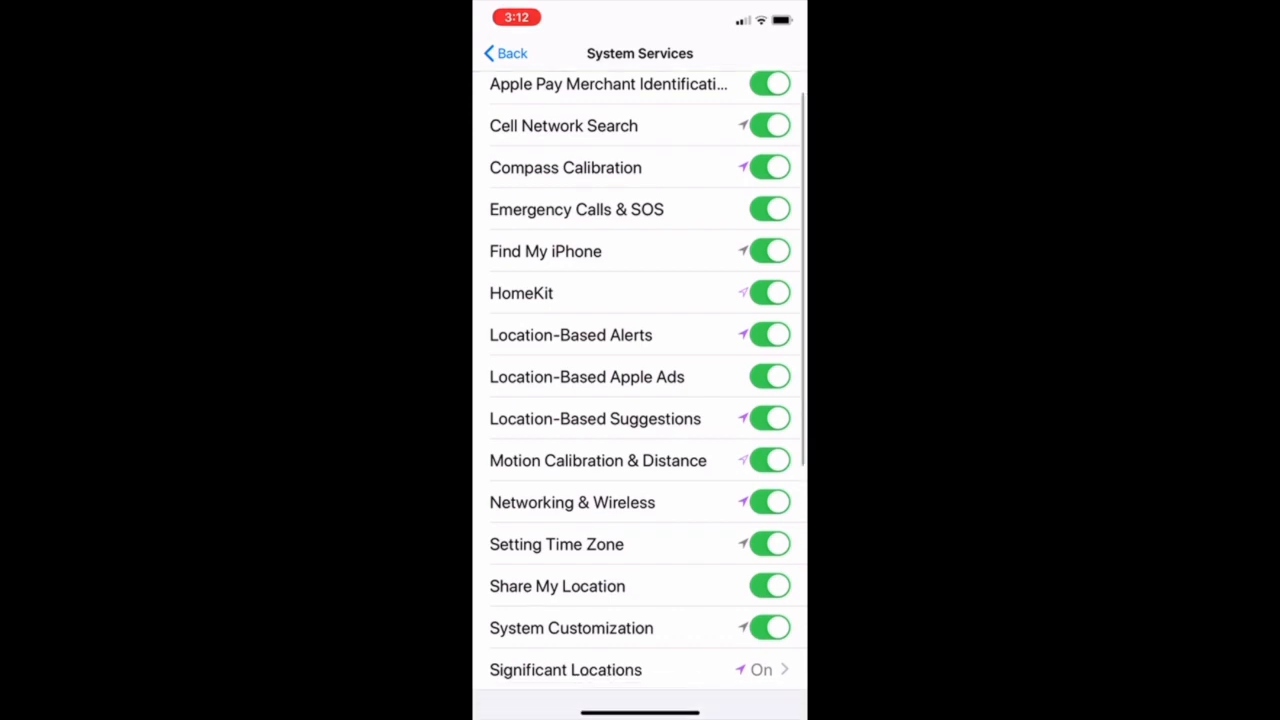
{"action": "scroll", "scroll_direction": "down", "scroll_amount": 3}
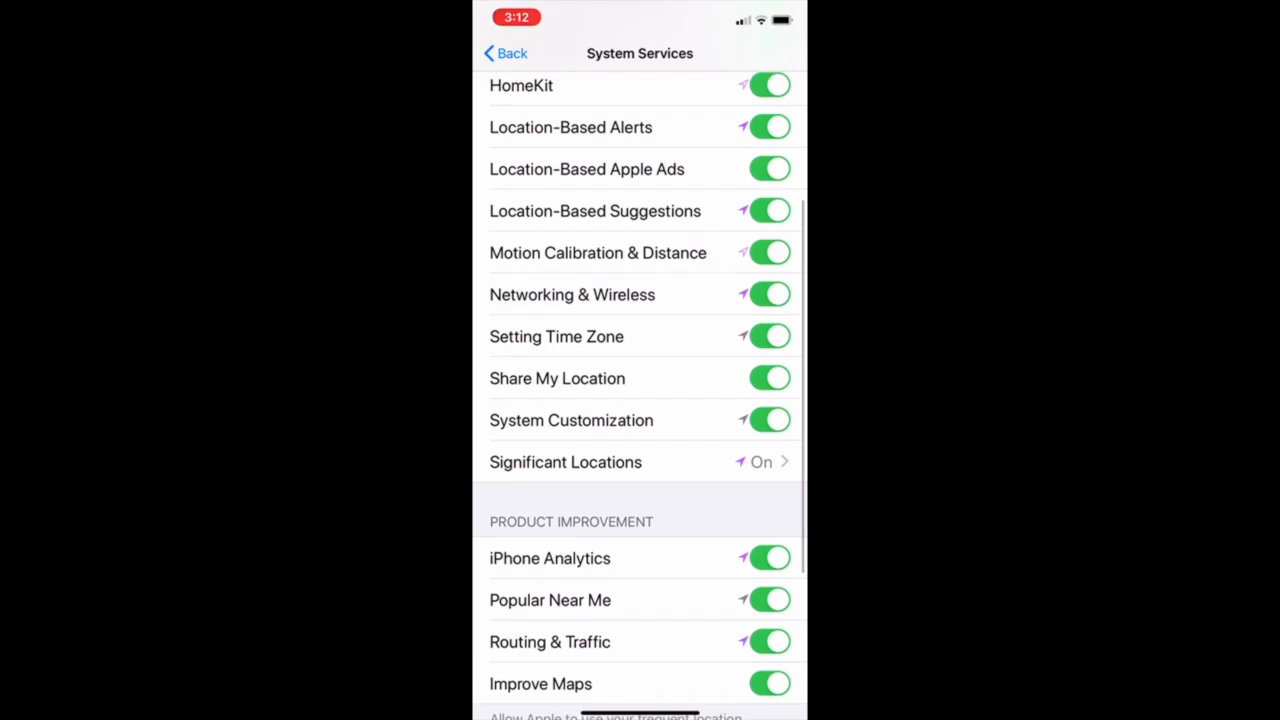
{"action": "left_click", "coordinate": [768, 420]}
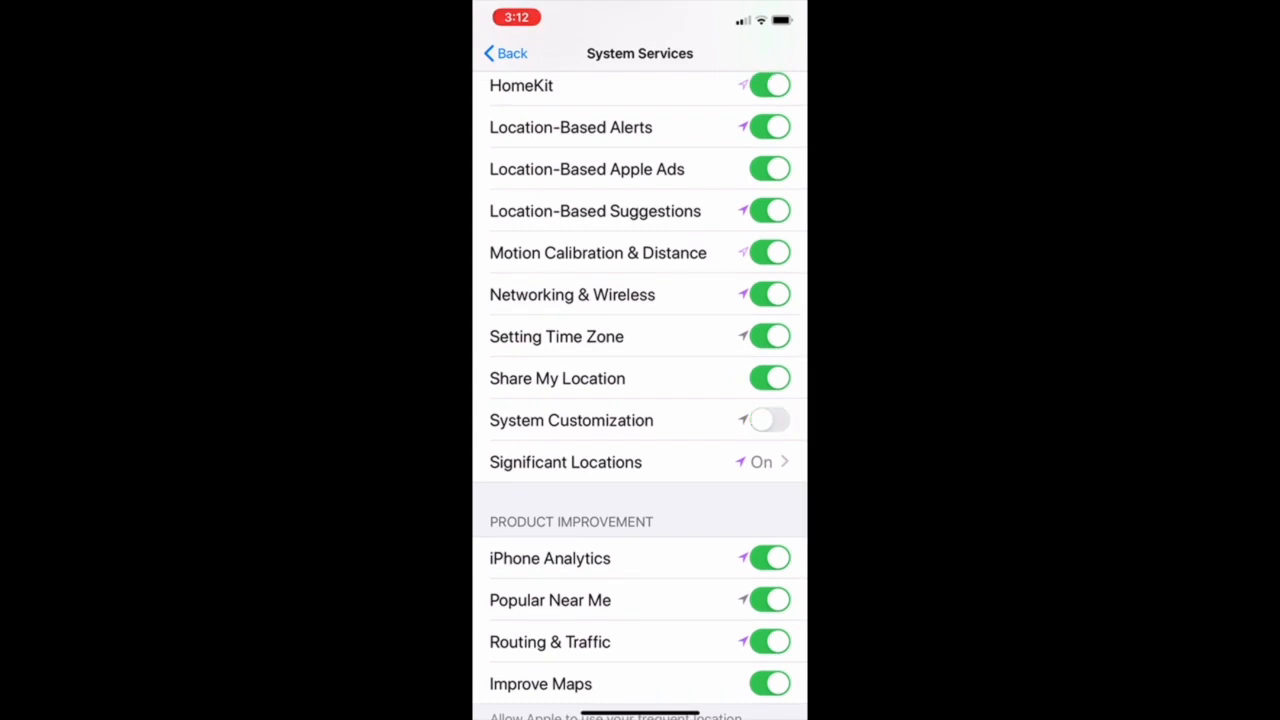
{"action": "left_click", "coordinate": [768, 294]}
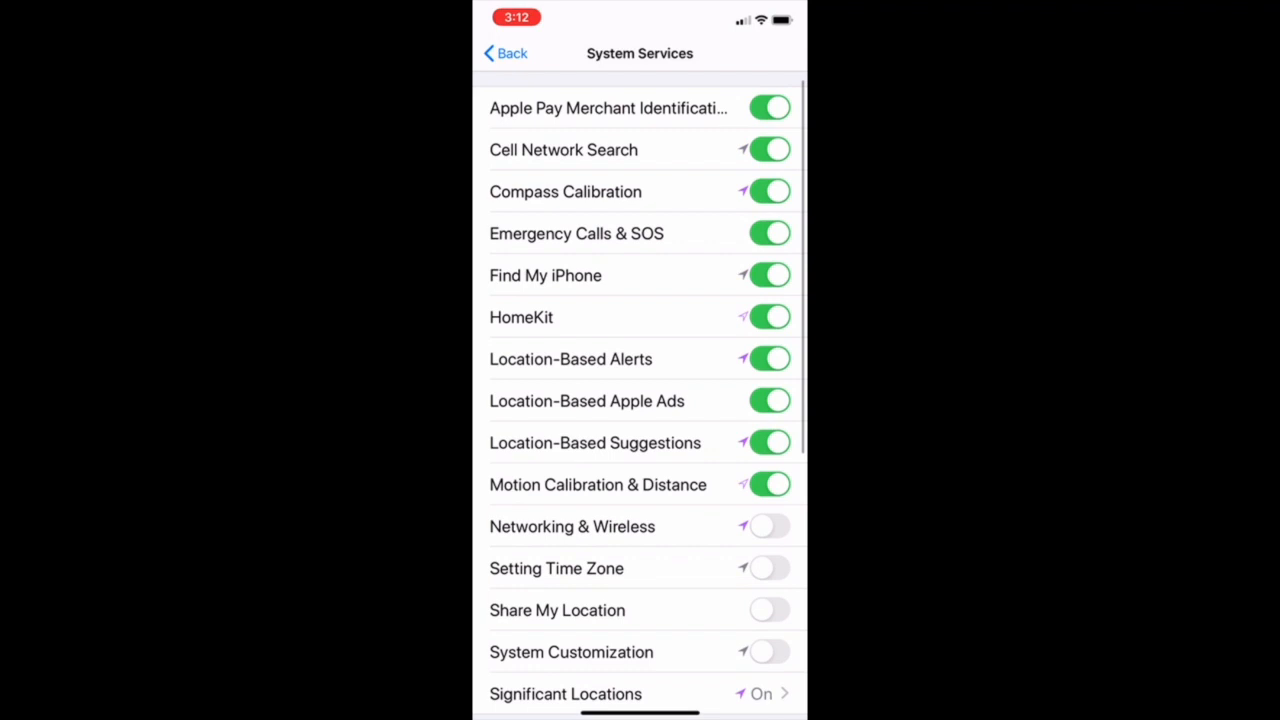
Review the remaining System Services toggles and return toward the main Settings list.
{"action": "scroll", "scroll_direction": "down", "scroll_amount": 3}
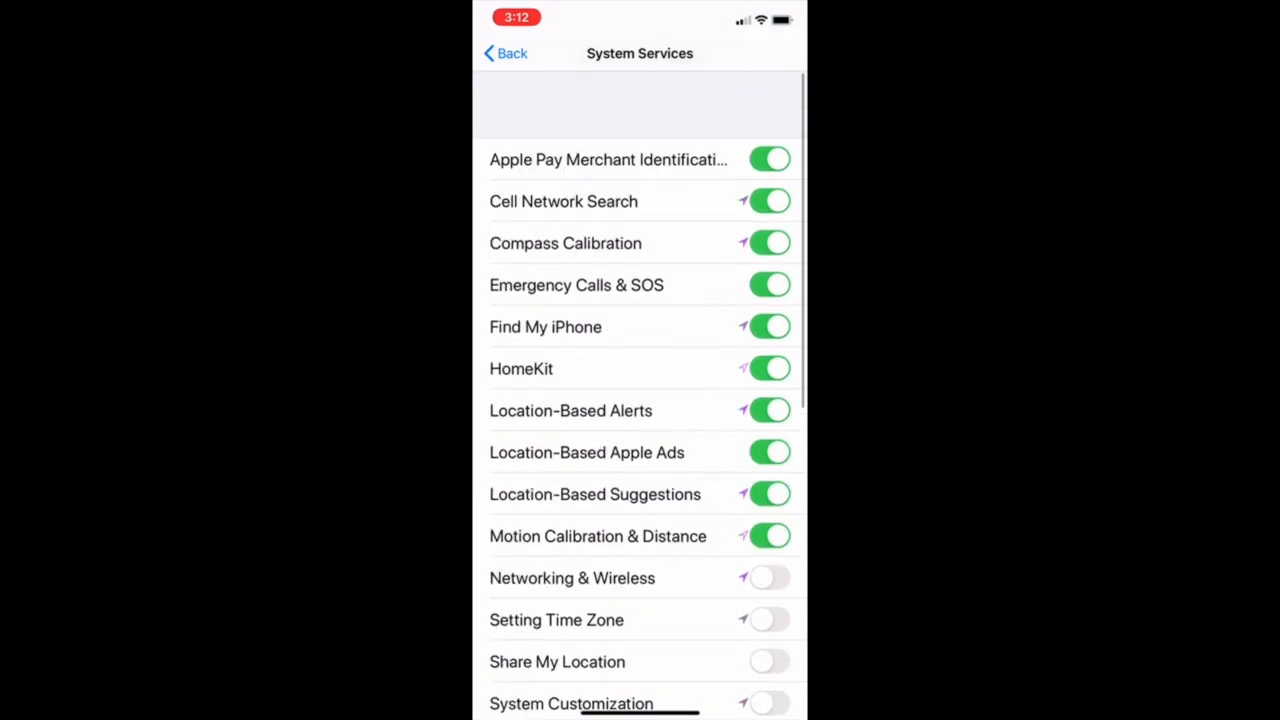
{"action": "scroll", "scroll_direction": "down", "scroll_amount": 3}
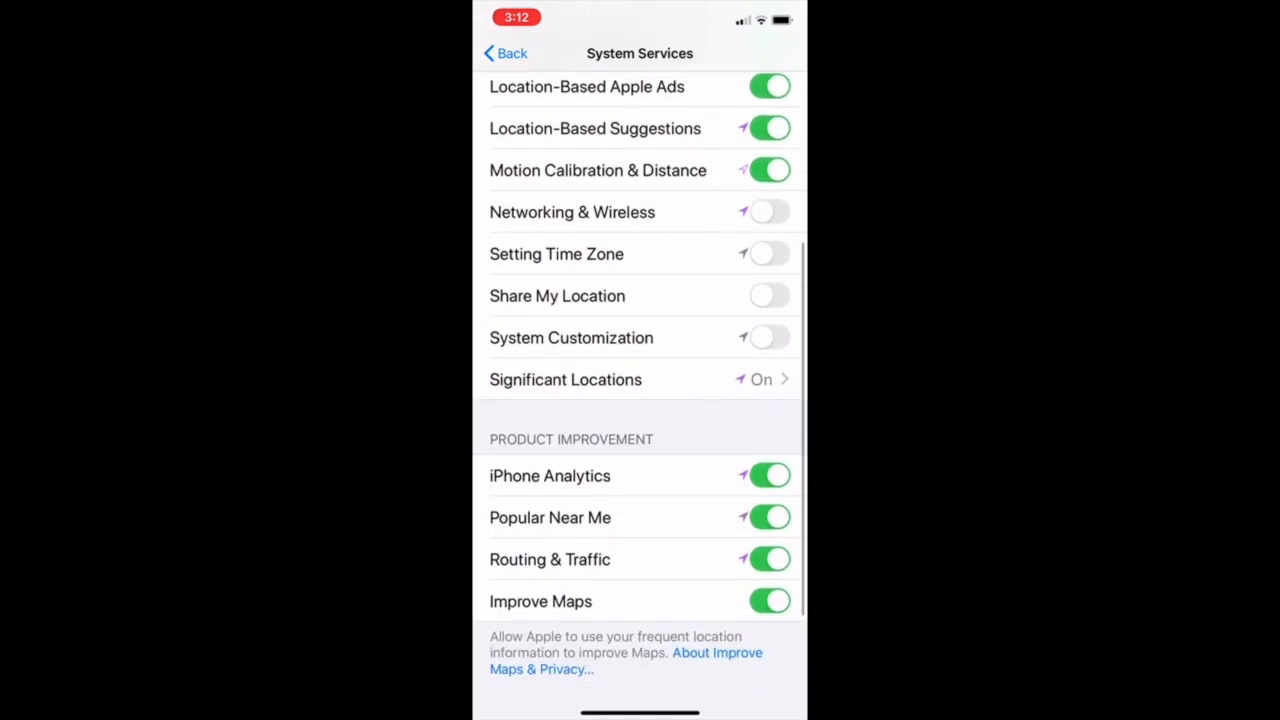
{"action": "scroll", "scroll_direction": "up", "scroll_amount": 3}
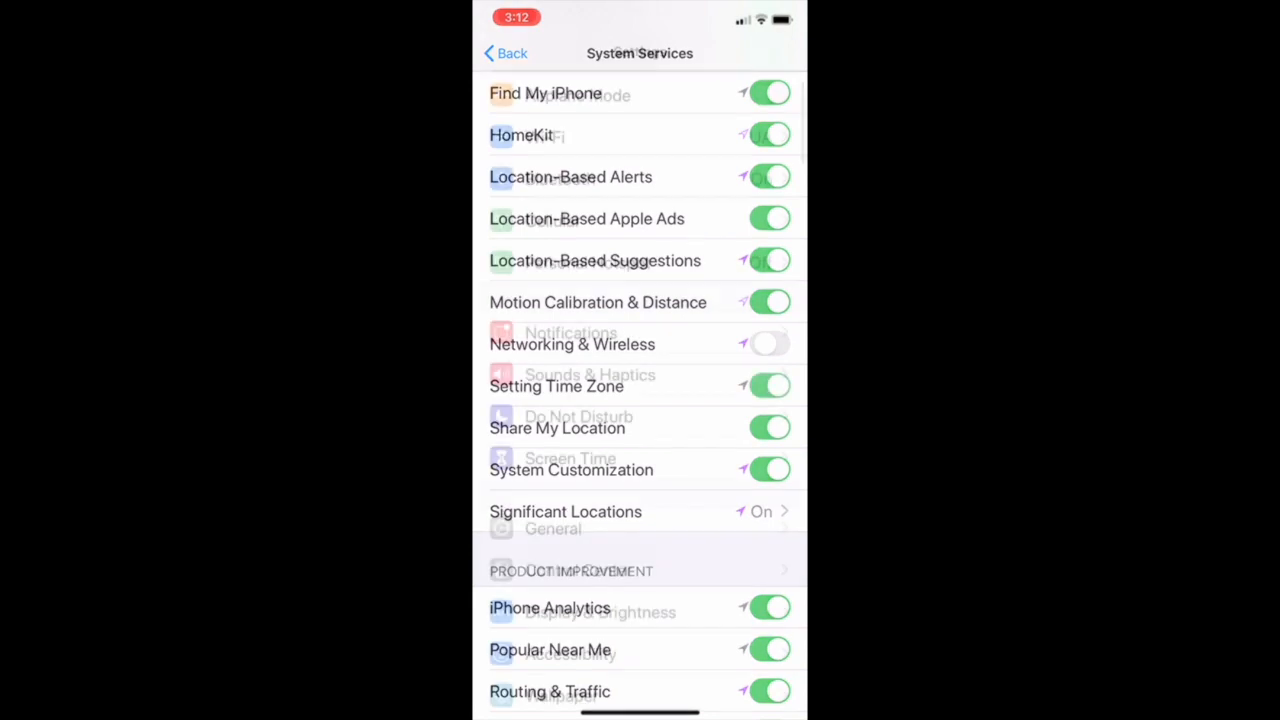
{"action": "left_click", "coordinate": [504, 52]}
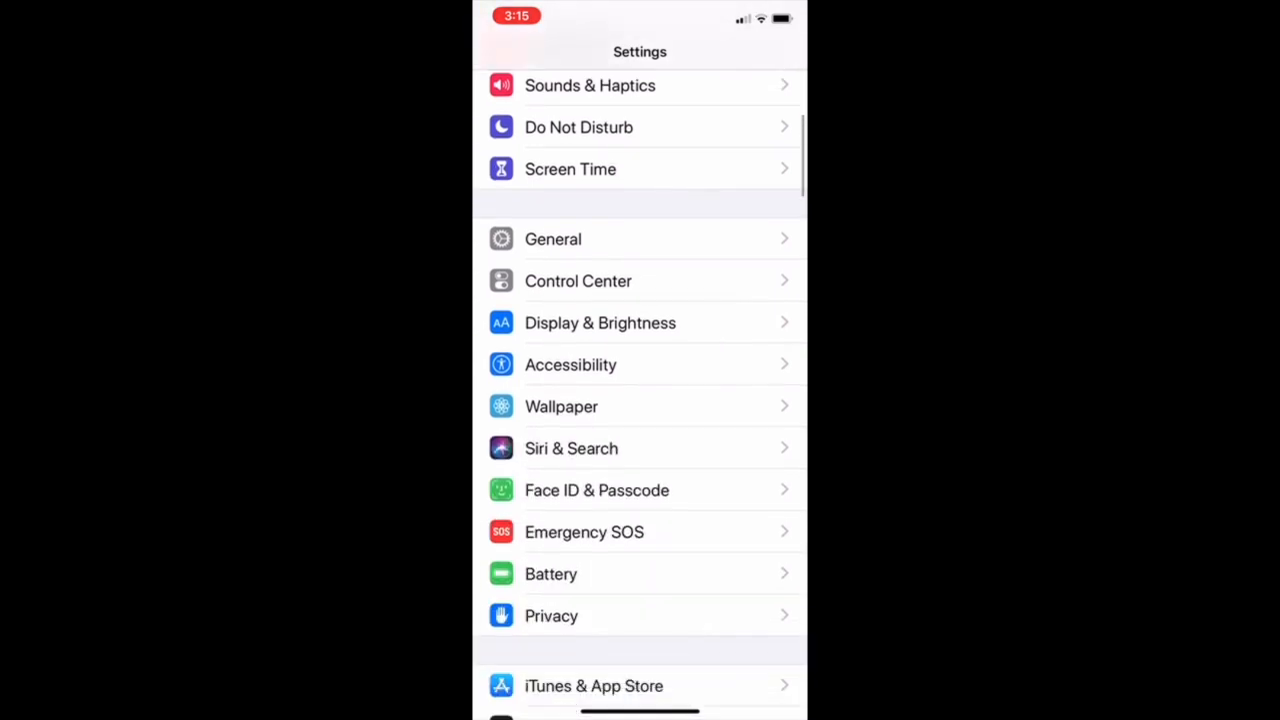
{"action": "scroll", "scroll_direction": "up", "scroll_amount": 3}
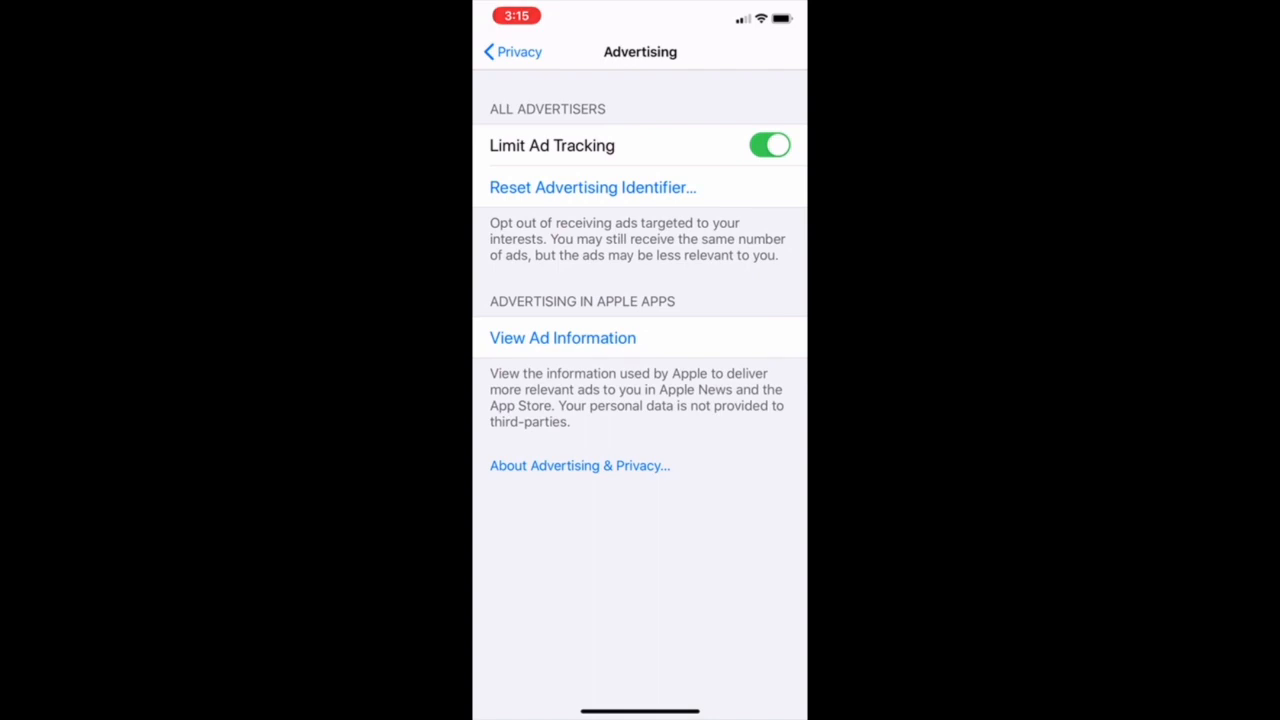
{"action": "left_click", "coordinate": [770, 144]}
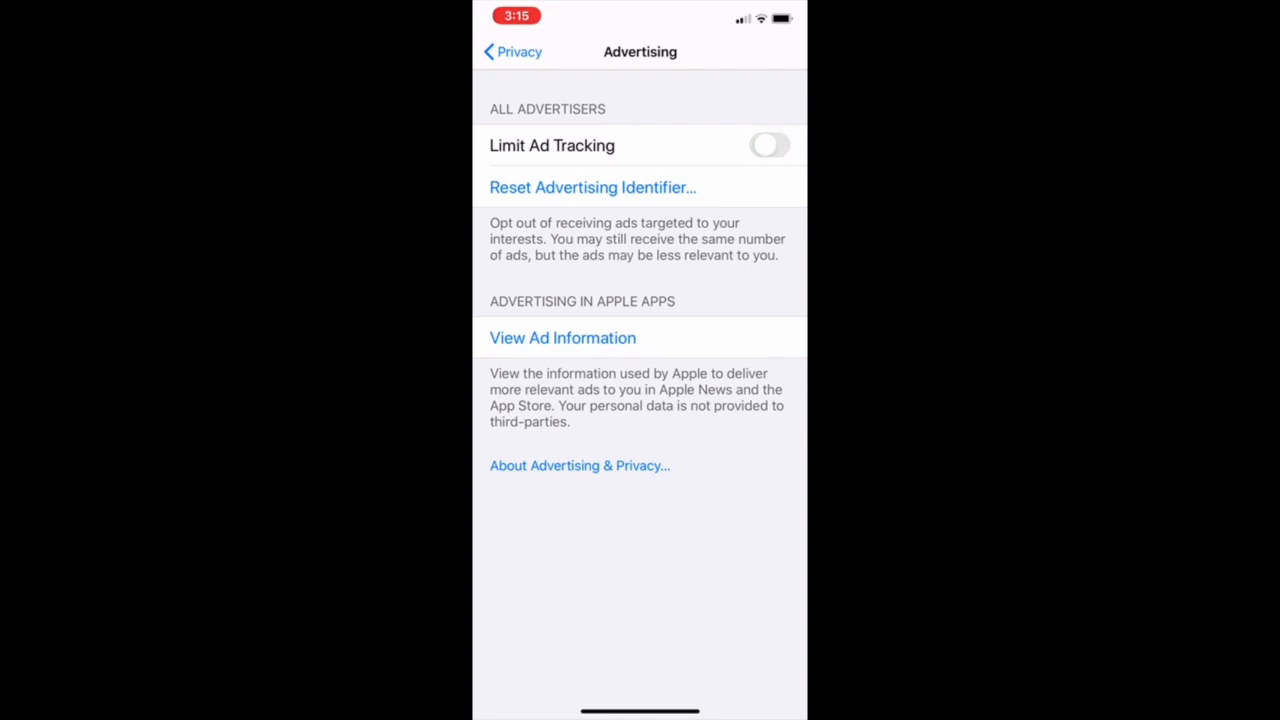
{"action": "left_click", "coordinate": [768, 144]}
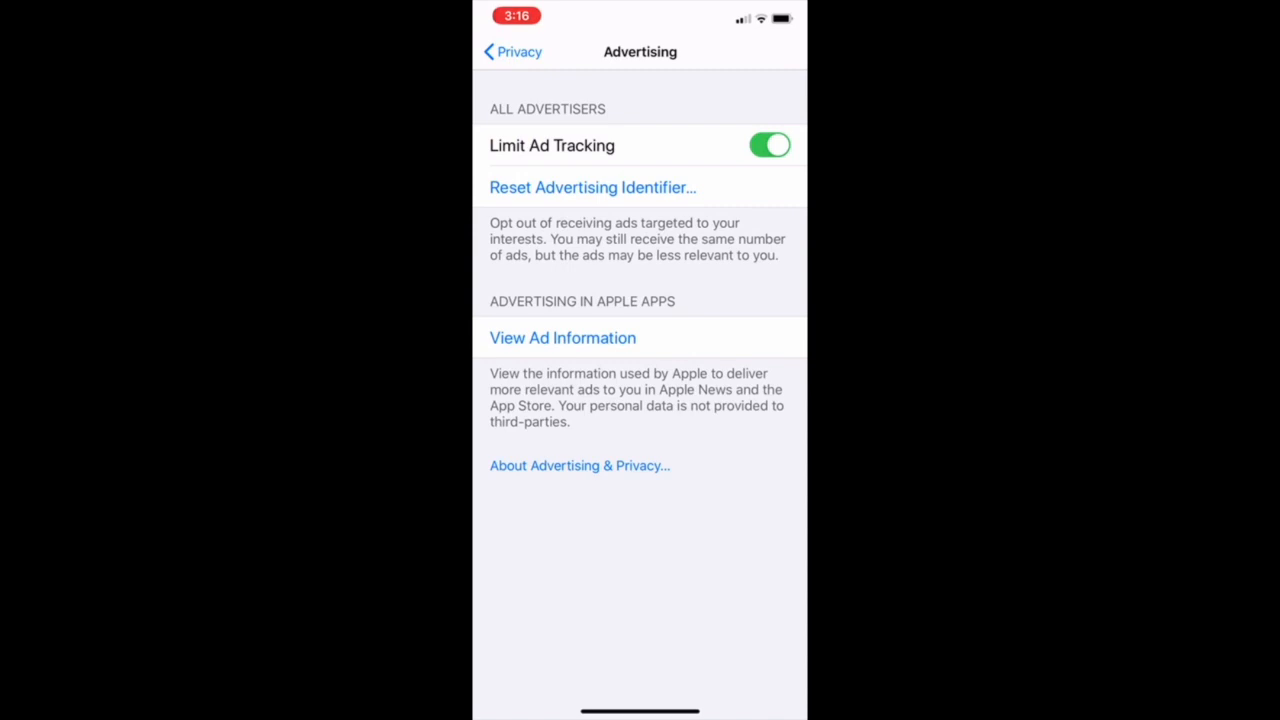
{"action": "left_click", "coordinate": [512, 52]}
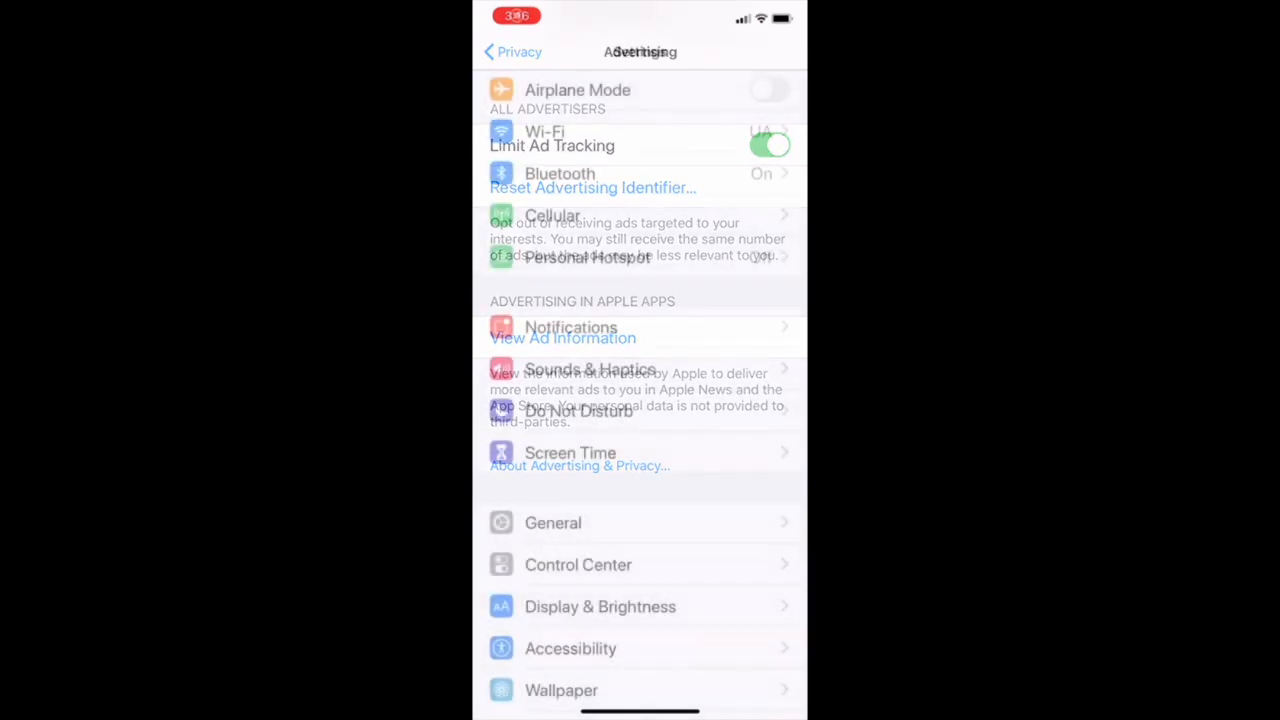
{"action": "left_click", "coordinate": [512, 52]}
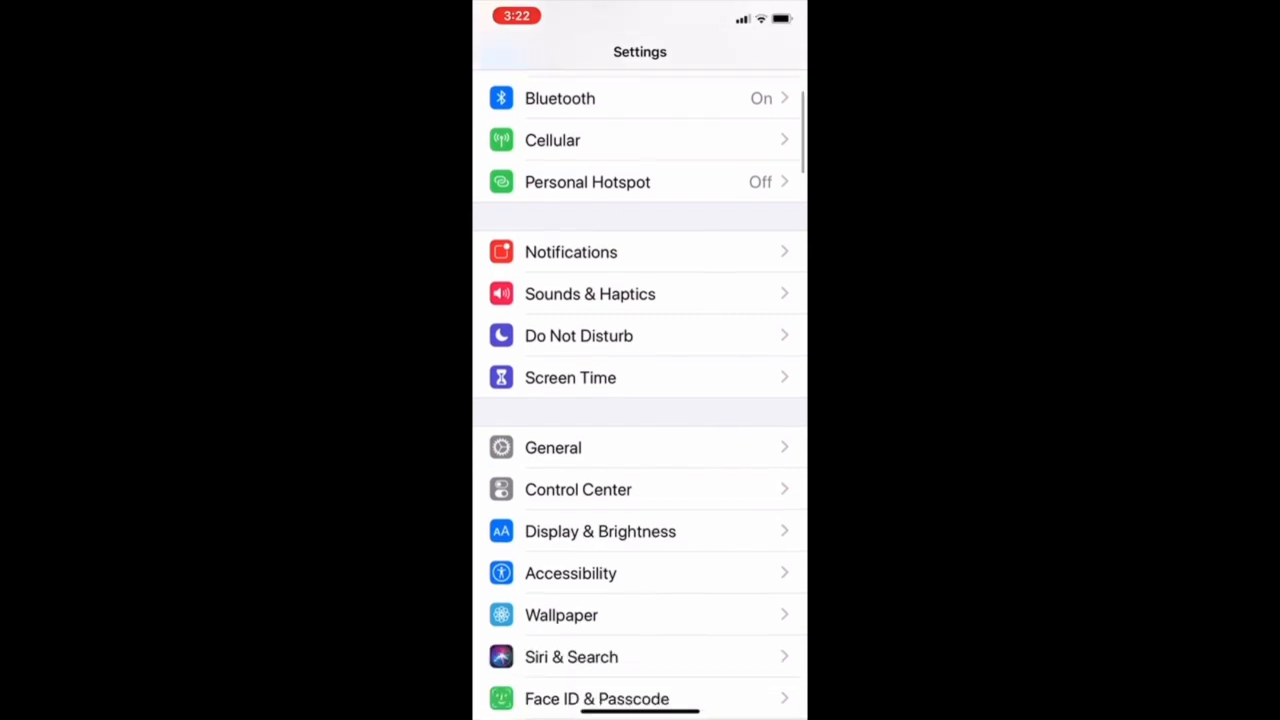
Enter General settings, back out, and reopen General.
{"action": "left_click", "coordinate": [552, 448]}
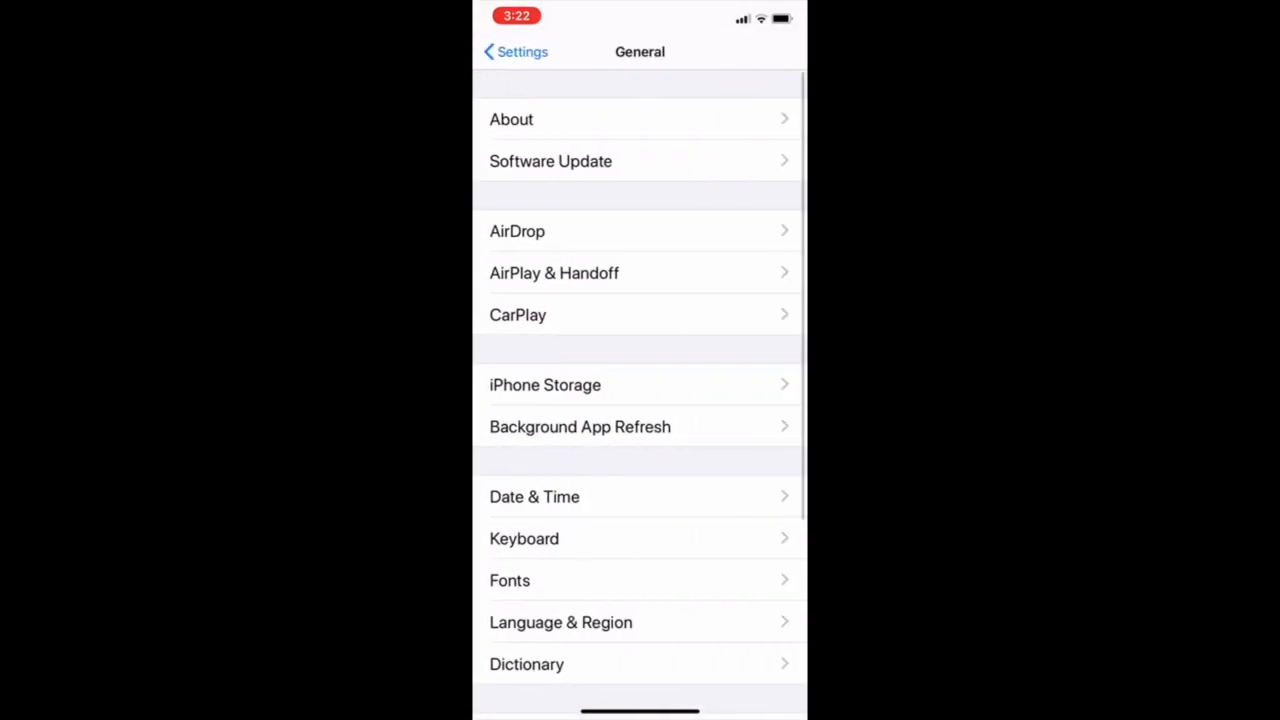
{"action": "scroll", "scroll_direction": "up", "scroll_amount": 3}
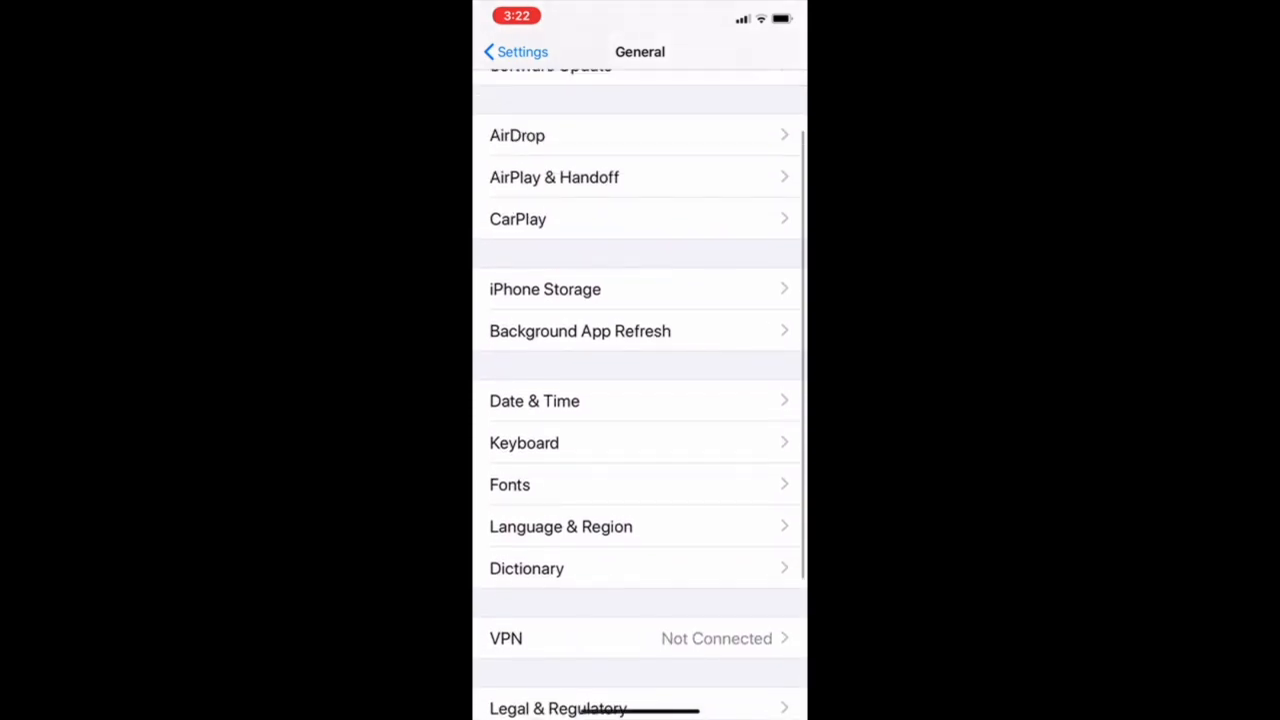
{"action": "left_click", "coordinate": [516, 52]}
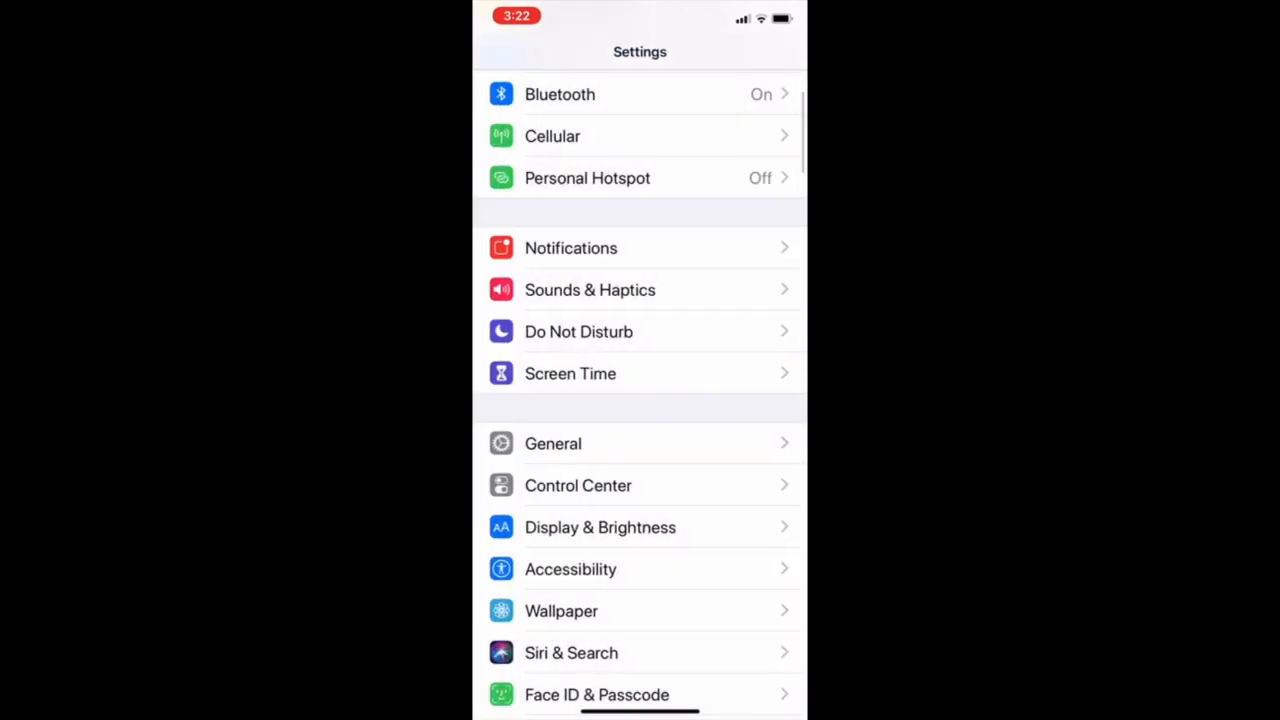
{"action": "left_click", "coordinate": [552, 444]}
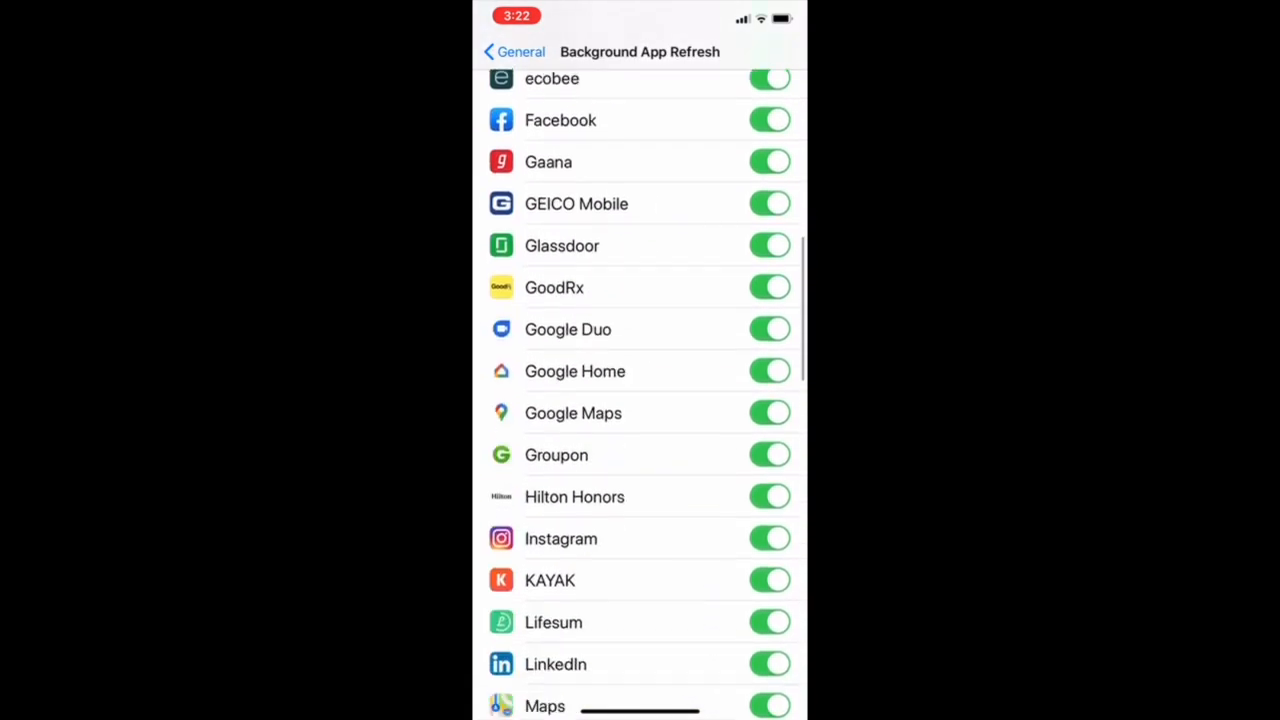
Review the Background App Refresh app list, leaving every app on.
{"action": "scroll", "scroll_direction": "down", "scroll_amount": 3}
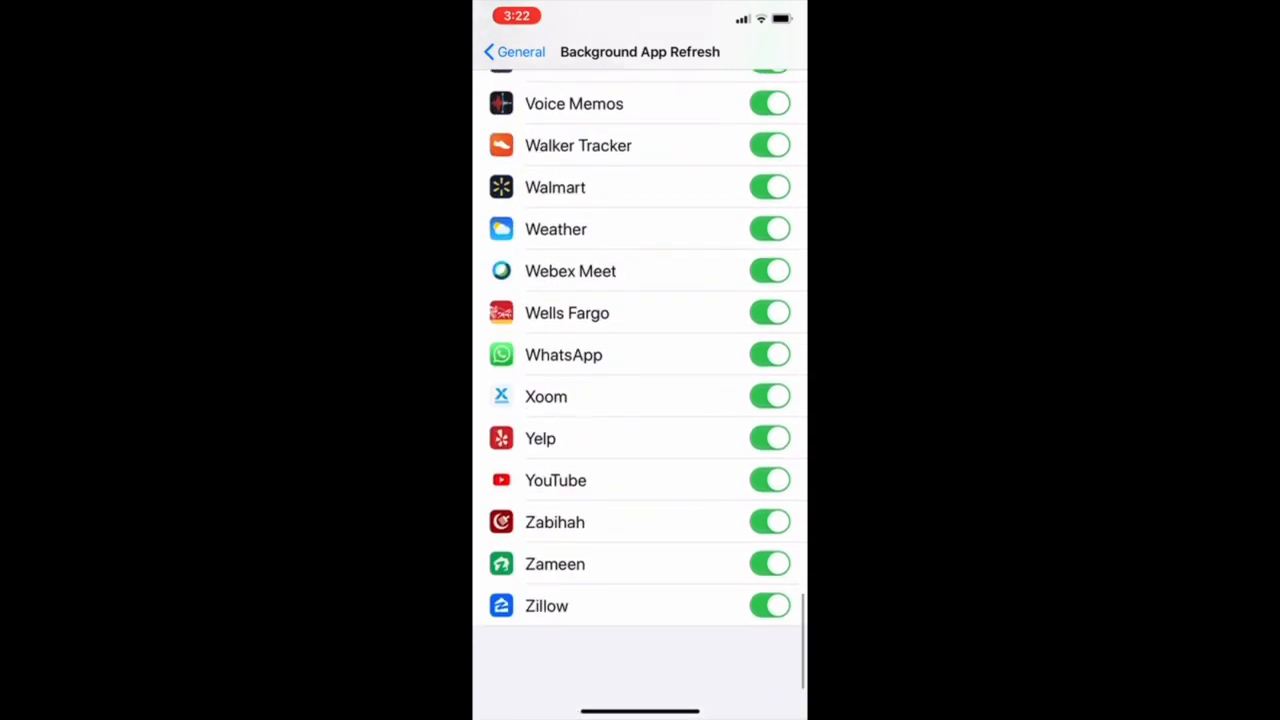
{"action": "scroll", "scroll_direction": "up", "scroll_amount": 3}
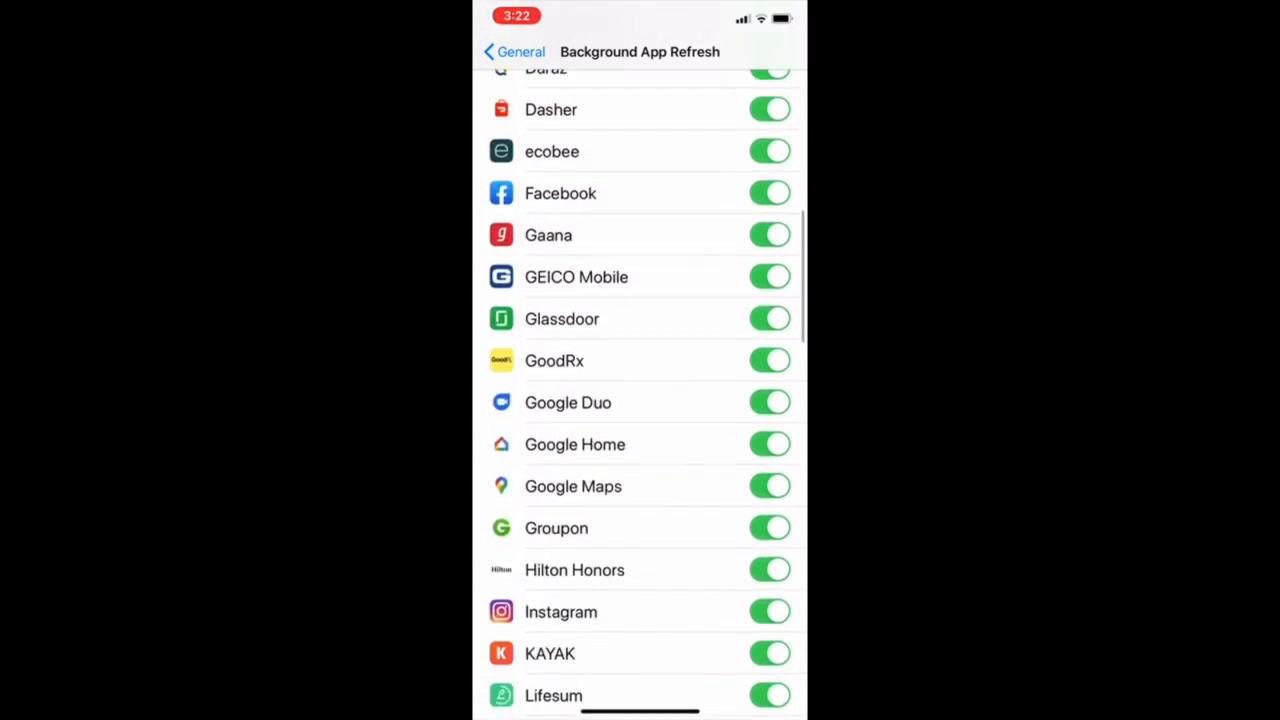
{"action": "left_click", "coordinate": [512, 52]}
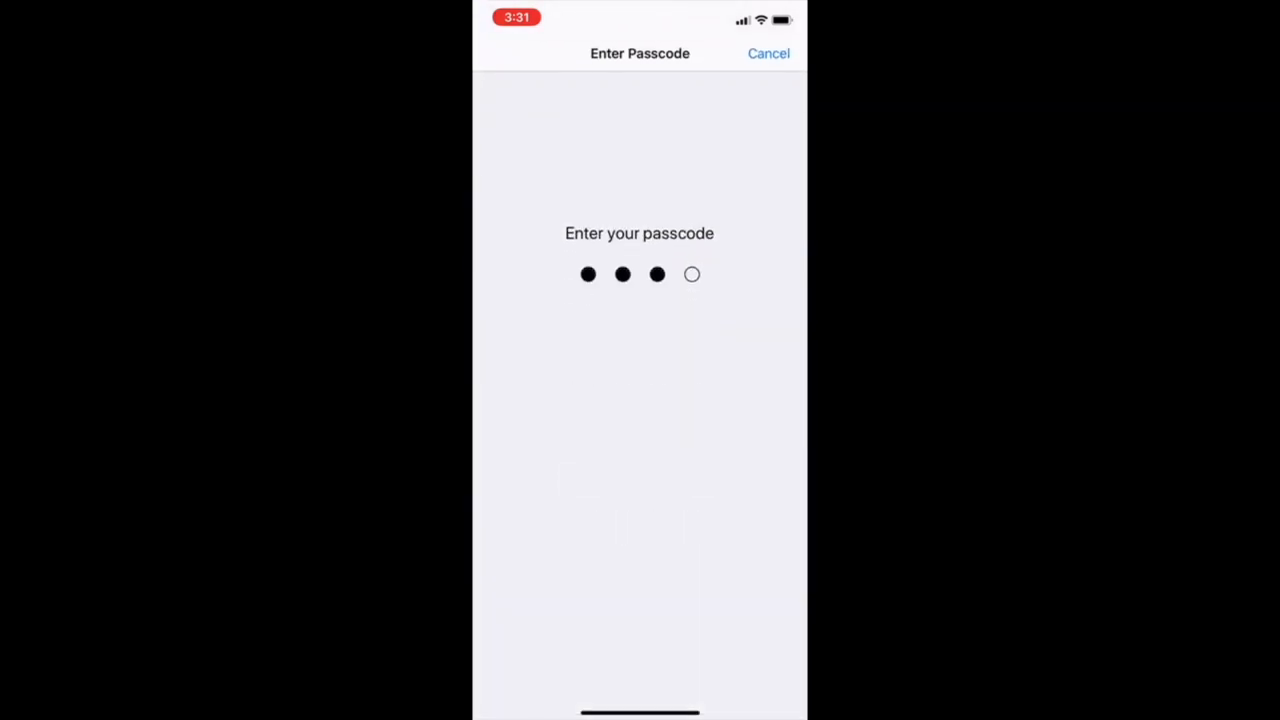
Finish the passcode and scroll to Allow Access When Locked in Face ID & Passcode.
{"action": "type", "text": "5"}
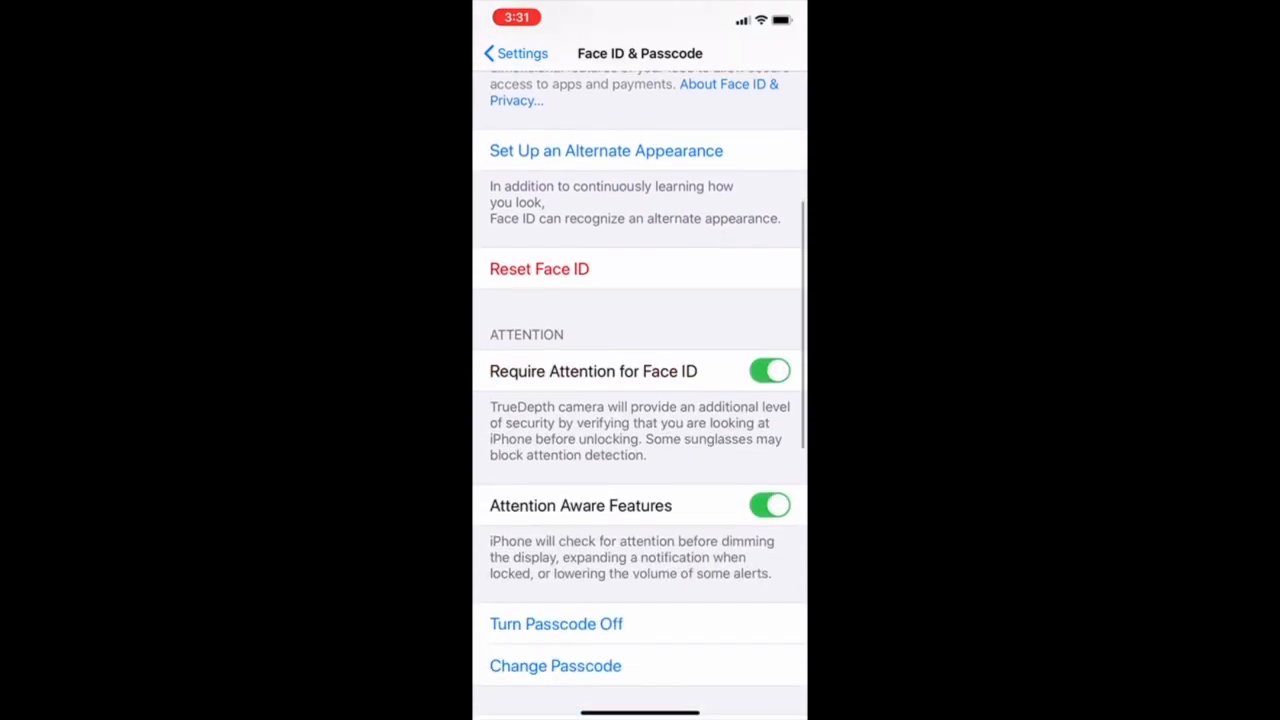
{"action": "scroll", "scroll_direction": "down", "scroll_amount": 3}
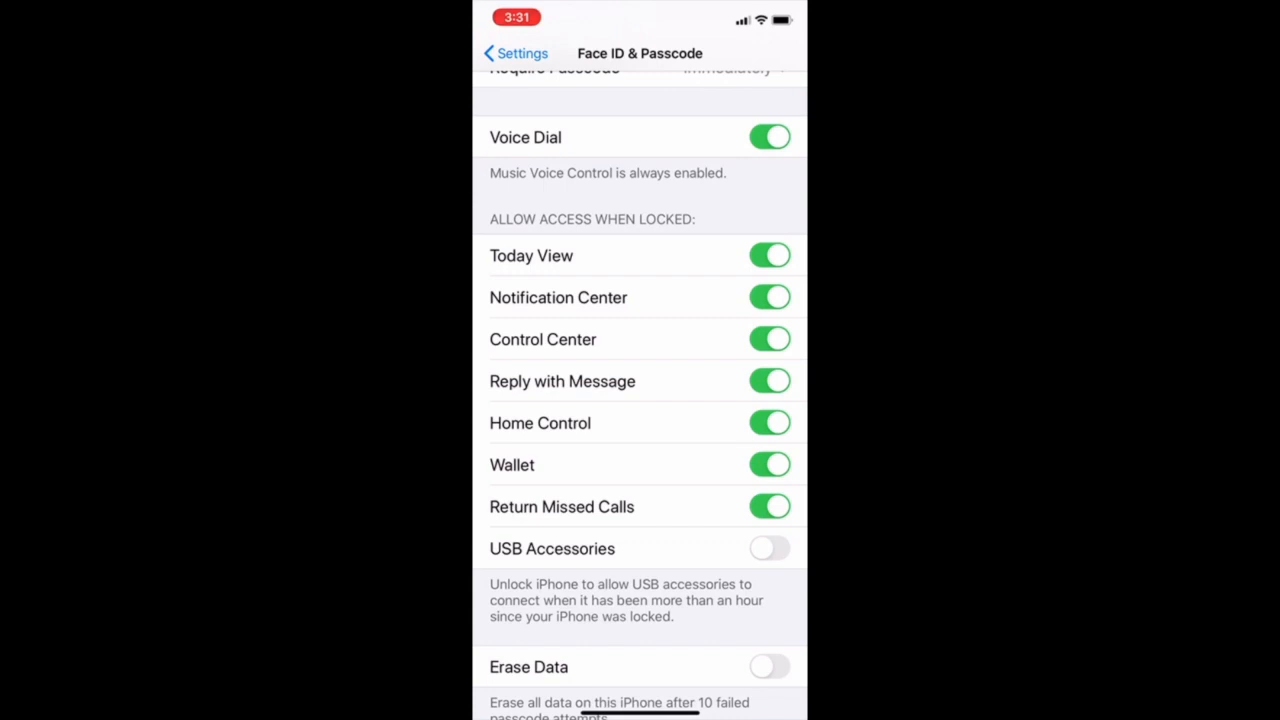
Switch off Wallet, Home Control and Return Missed Calls when locked, then return to Settings.
{"action": "left_click", "coordinate": [770, 464]}
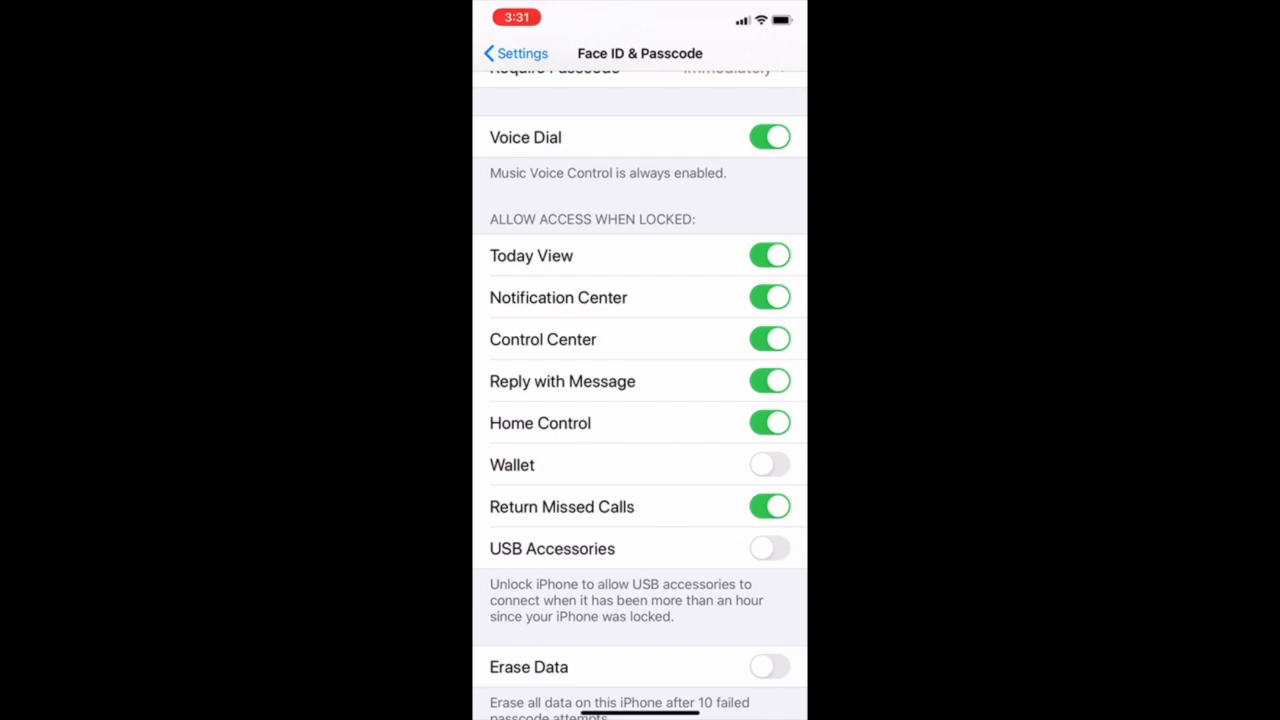
{"action": "left_click", "coordinate": [770, 422]}
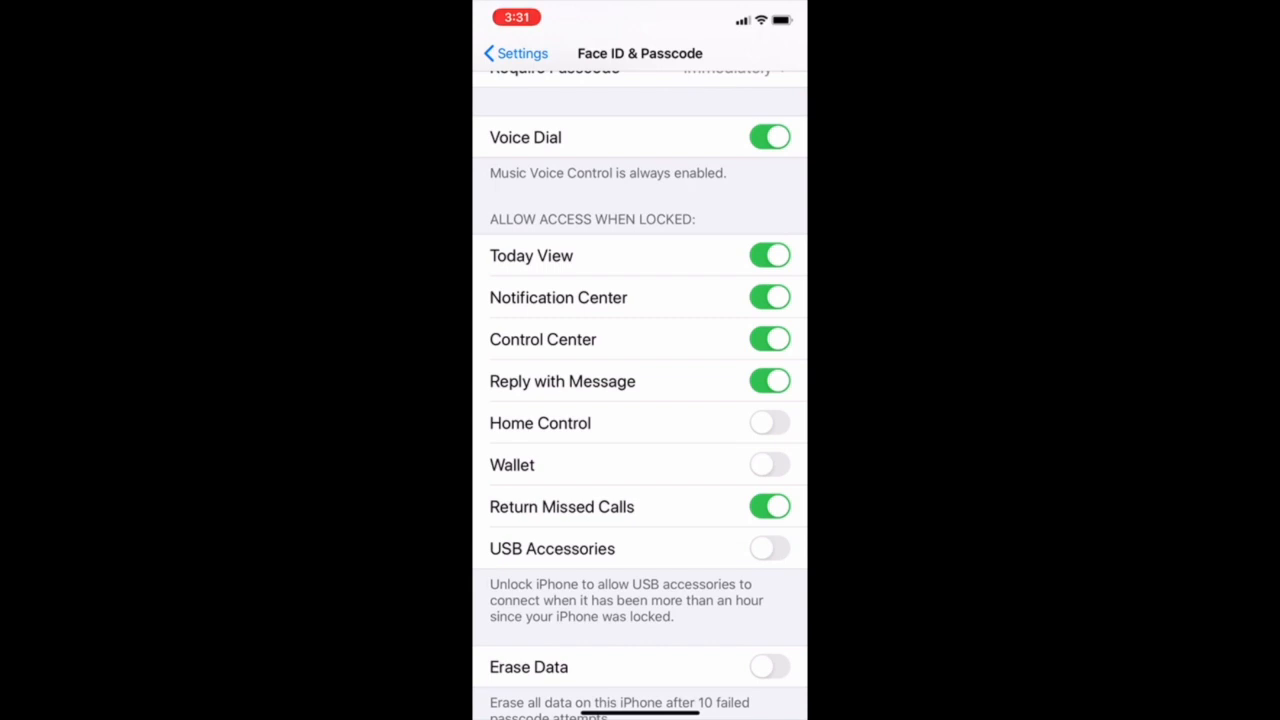
{"action": "left_click", "coordinate": [770, 506]}
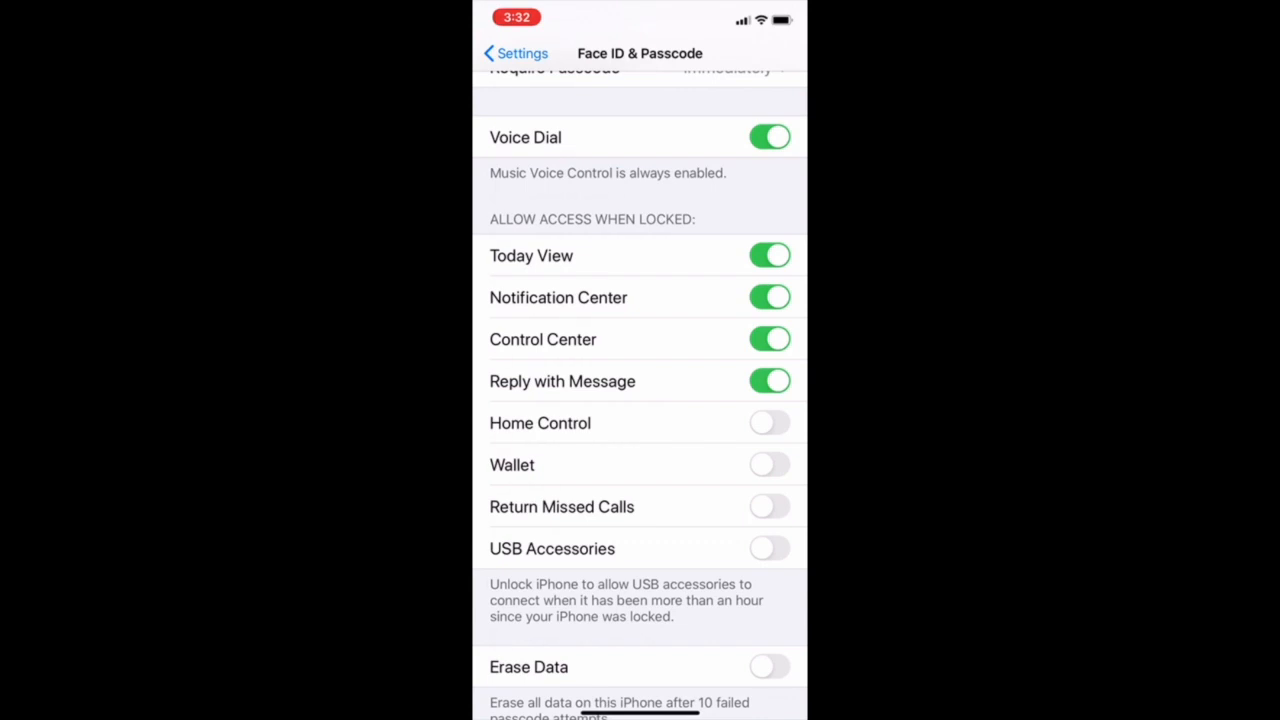
{"action": "left_click", "coordinate": [514, 52]}
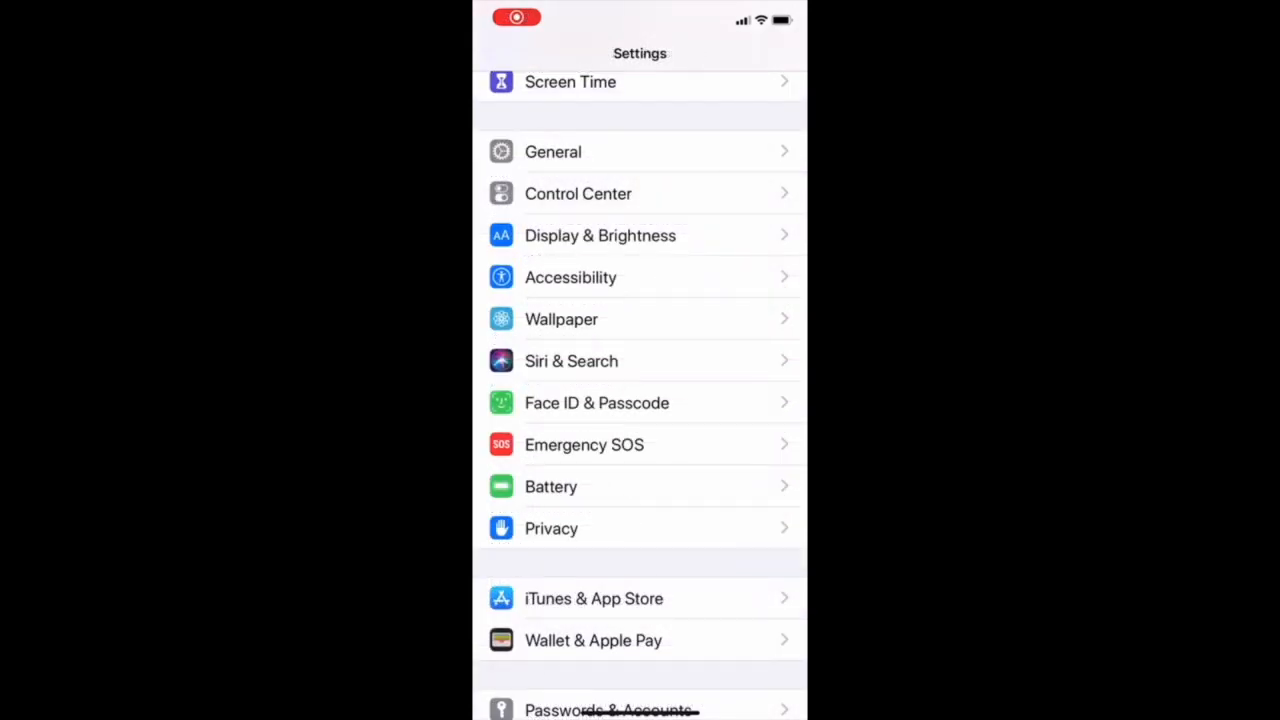